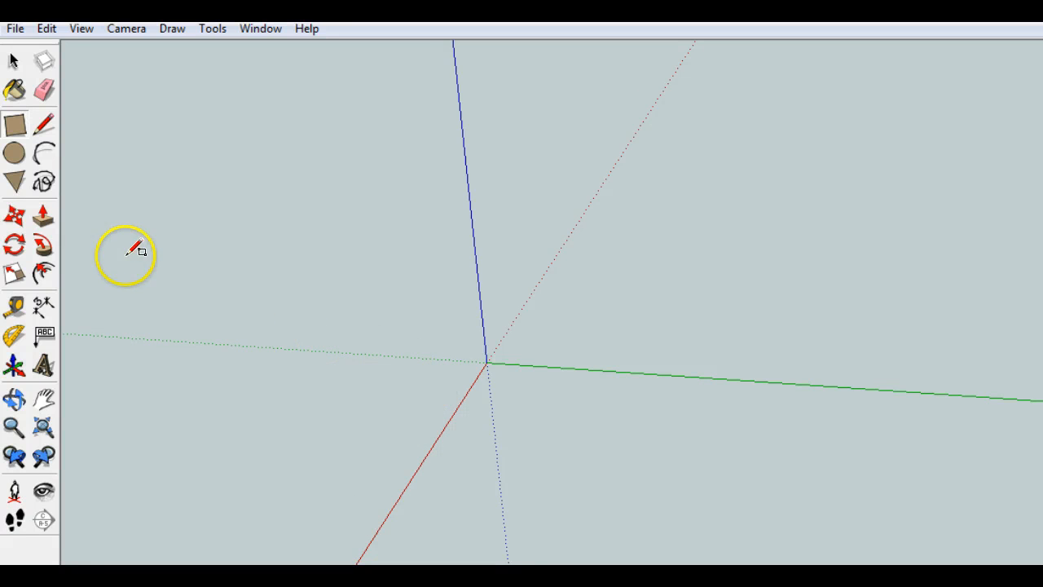
mouse_move(383, 293)
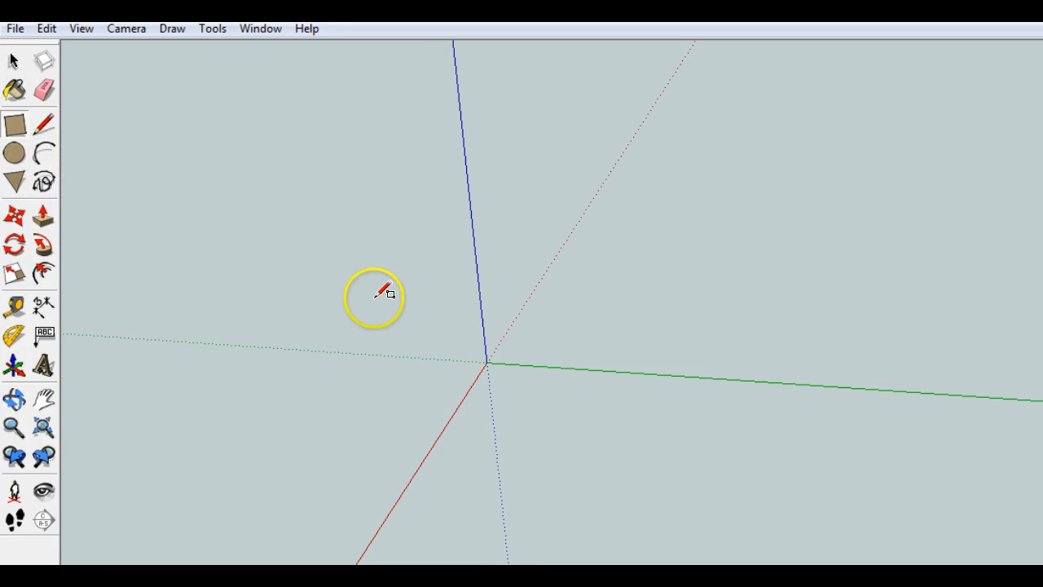
mouse_move(408, 330)
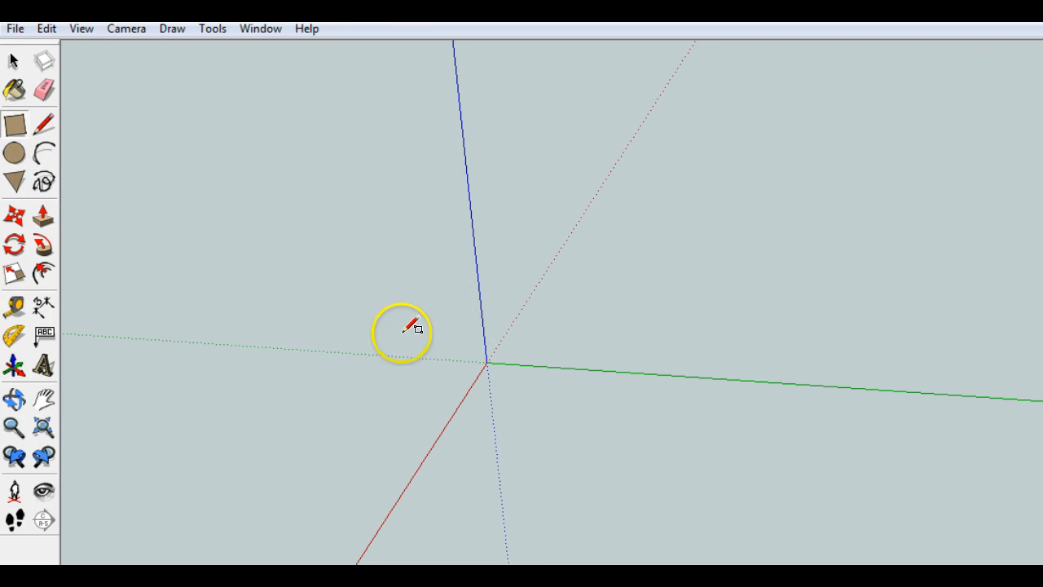
mouse_move(89, 308)
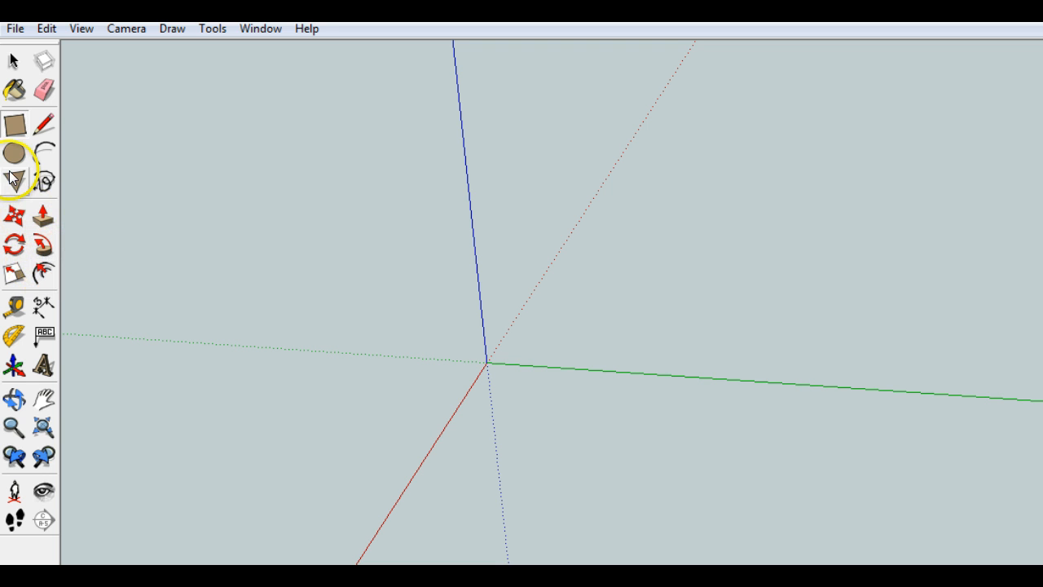
mouse_move(15, 174)
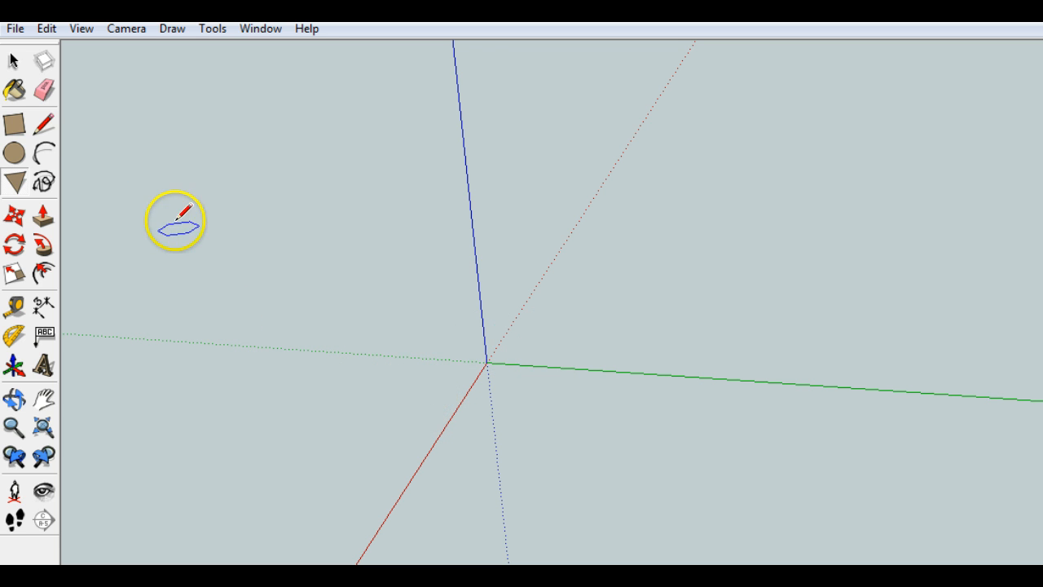
click(212, 28)
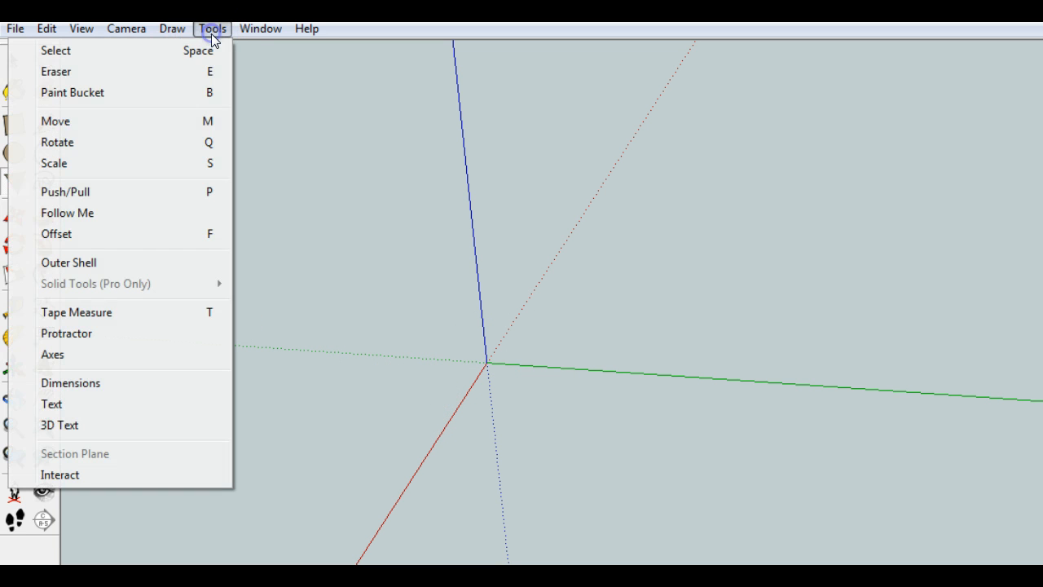
click(81, 28)
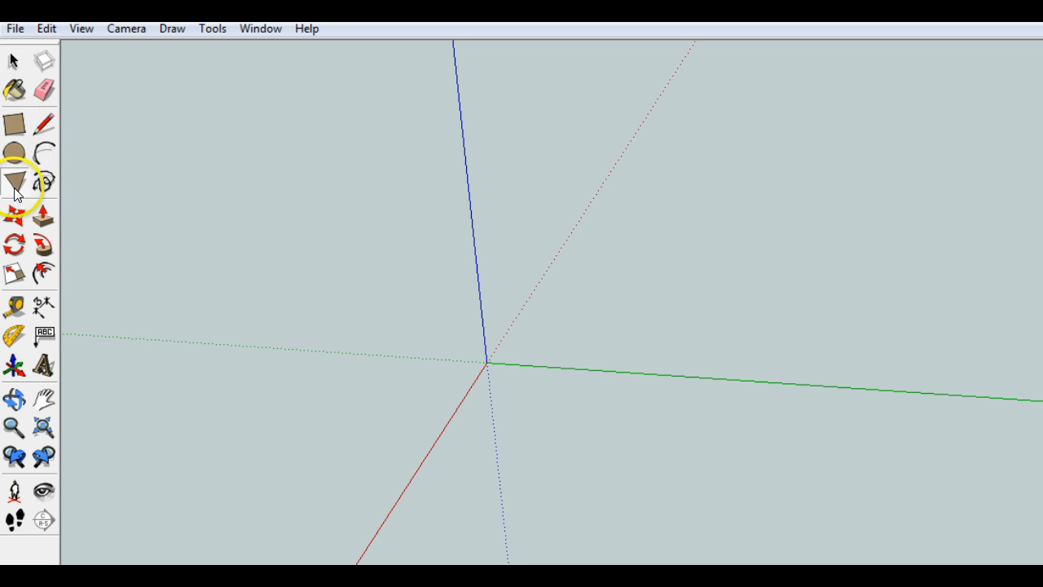
mouse_move(15, 179)
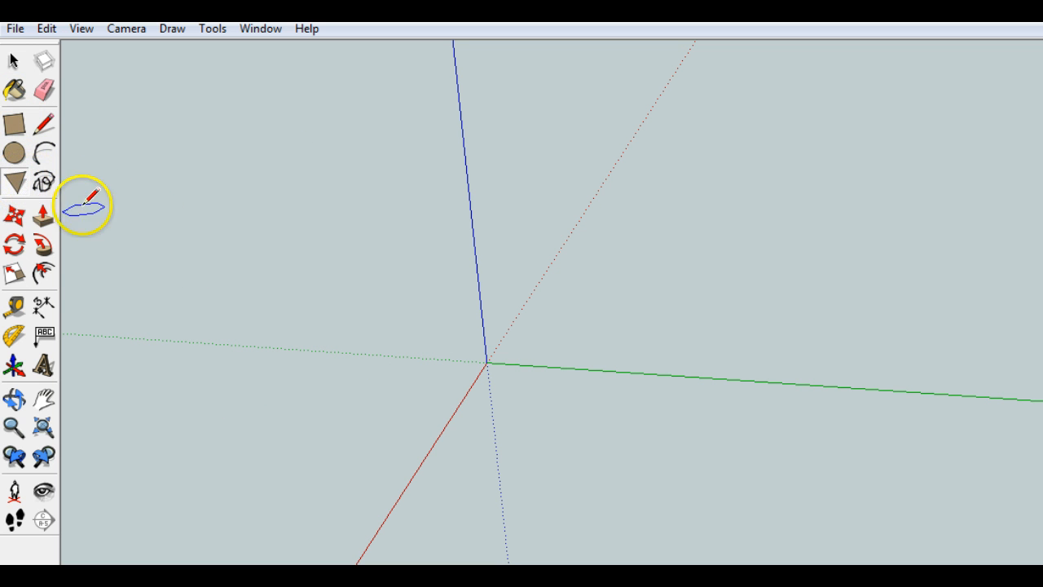
mouse_move(14, 181)
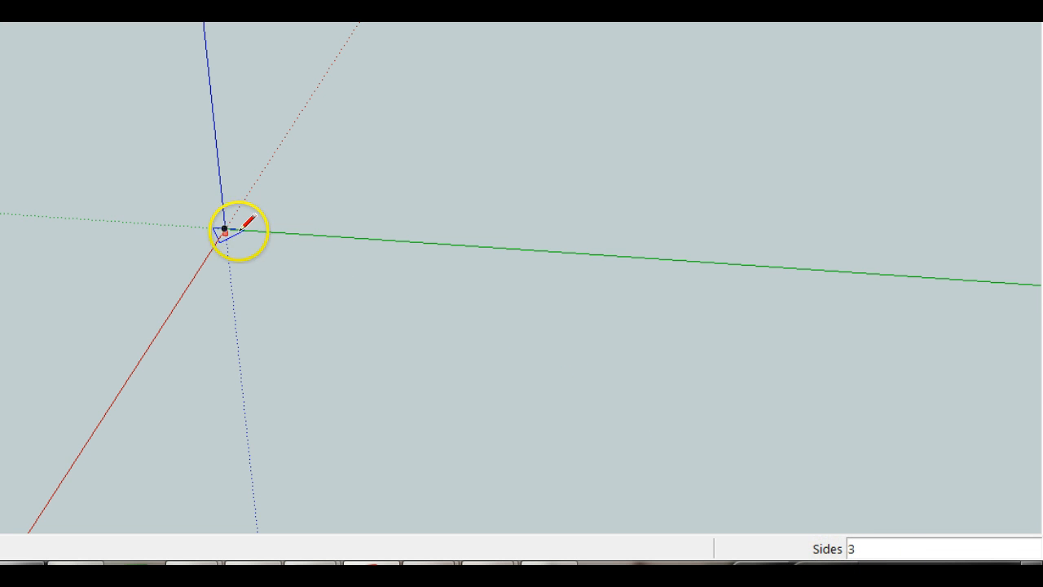
mouse_move(478, 350)
text(5)
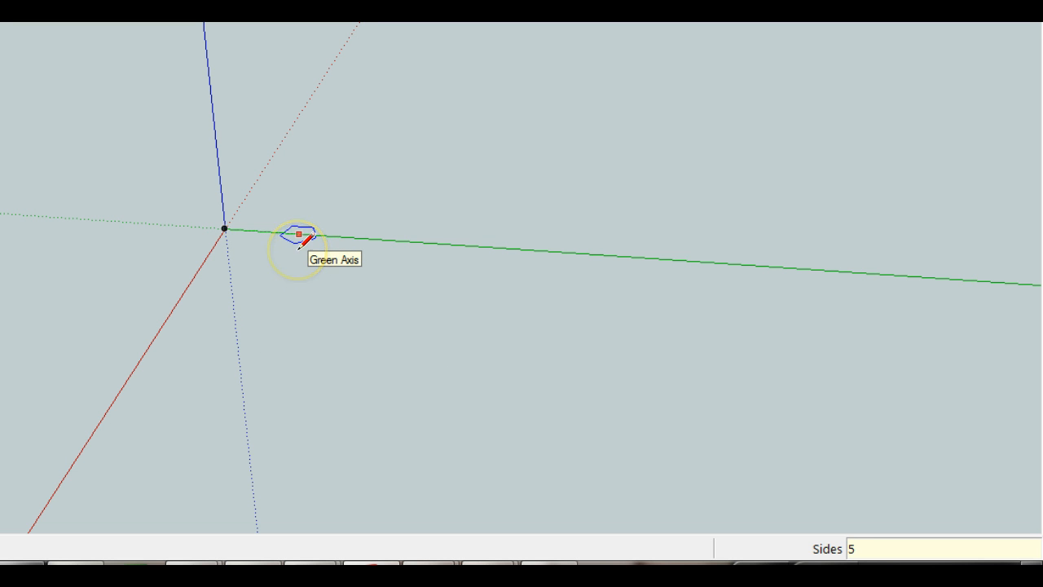
mouse_move(227, 226)
text(6)
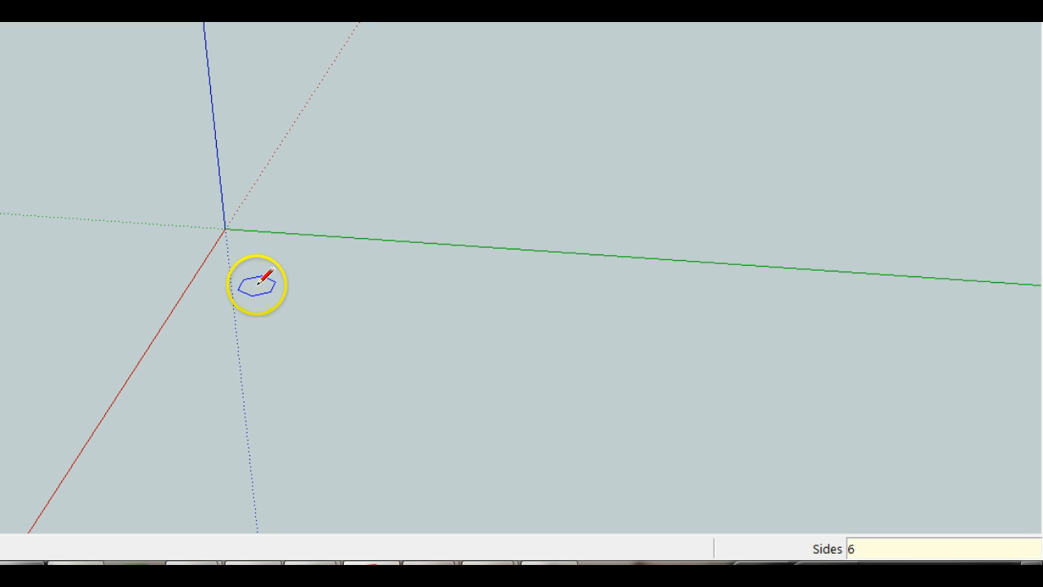
mouse_move(226, 228)
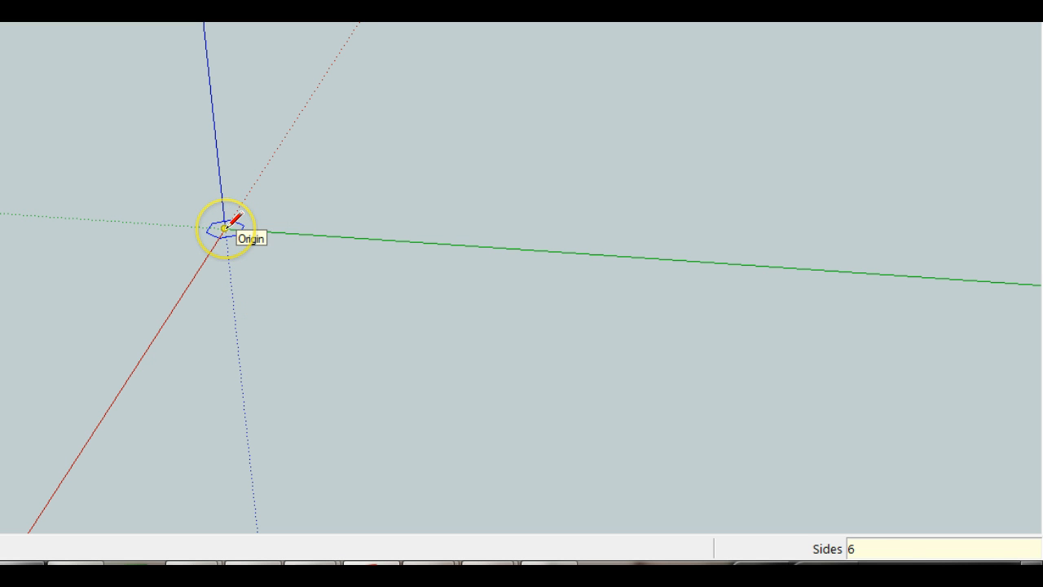
Draw a hexagon from the origin with radius 140, dismissing the access-denied warning
drag(224, 228, 314, 253)
text(1)
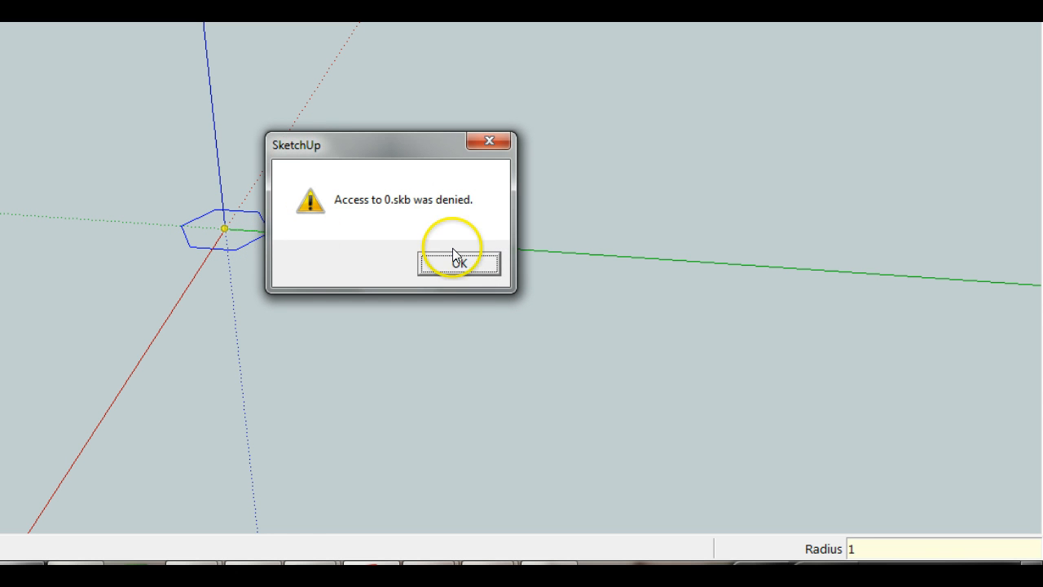
click(458, 263)
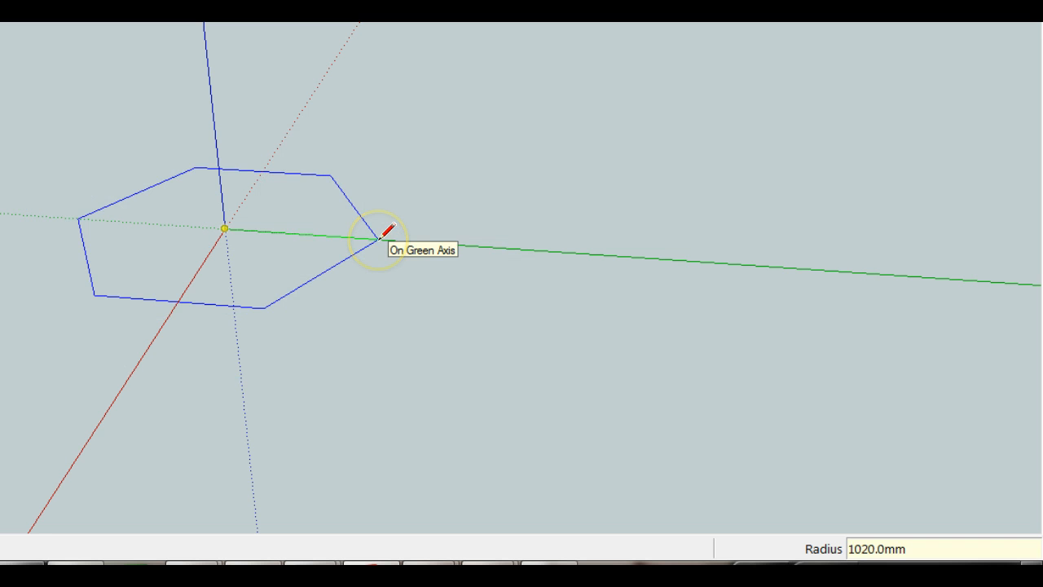
text(1)
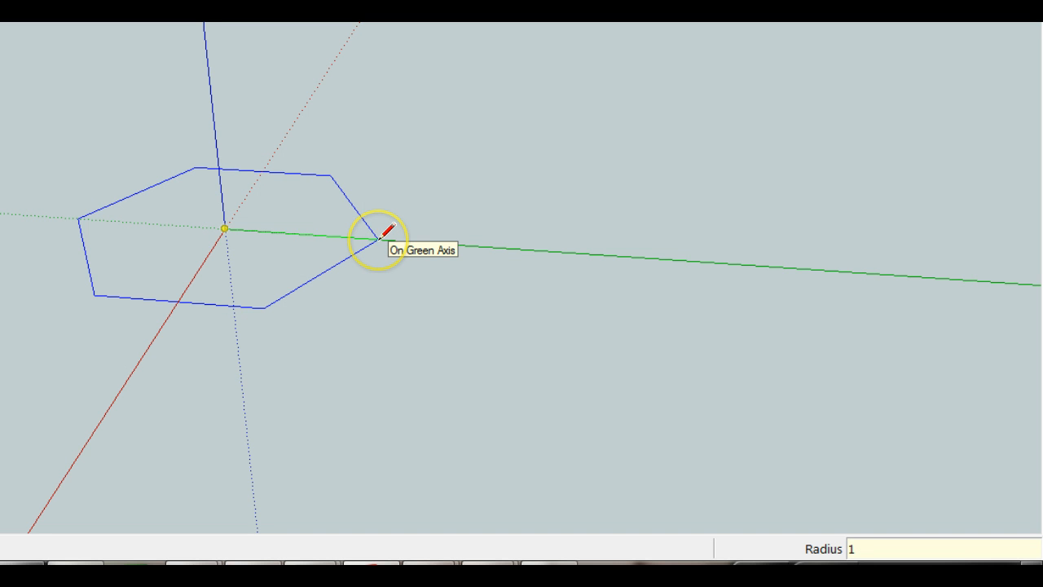
text(140)
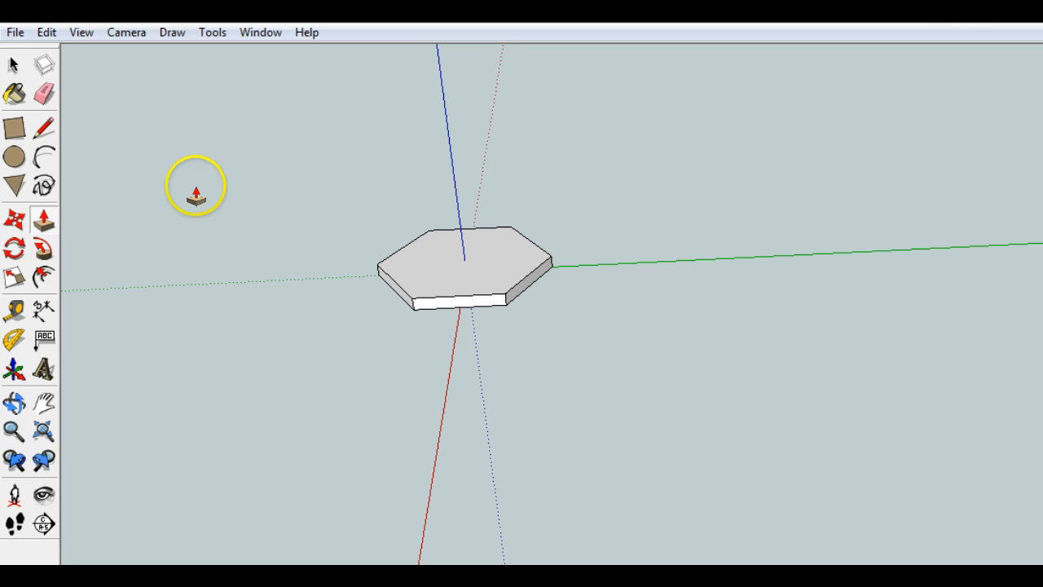
mouse_move(136, 448)
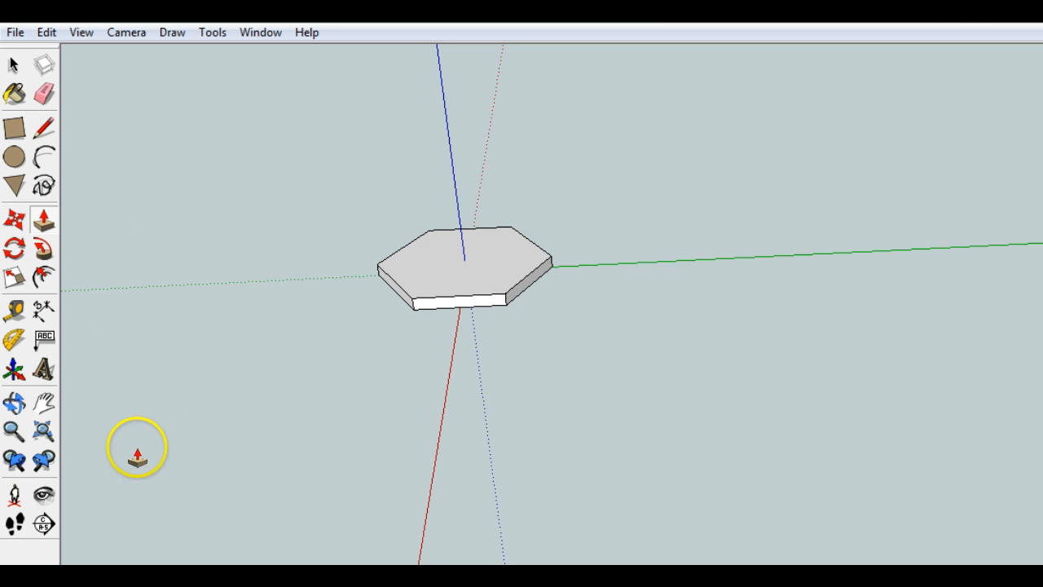
mouse_move(72, 295)
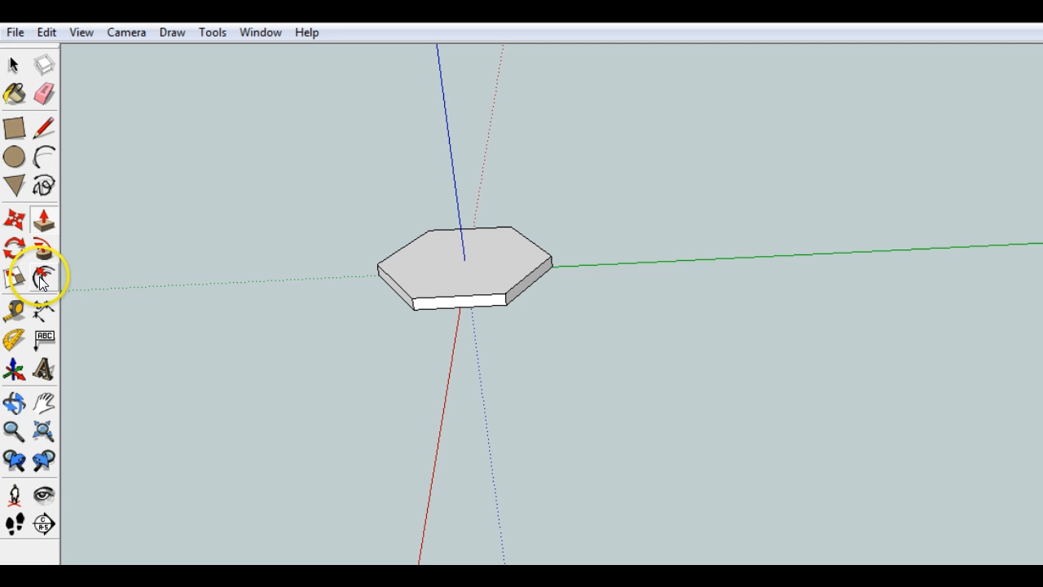
mouse_move(43, 274)
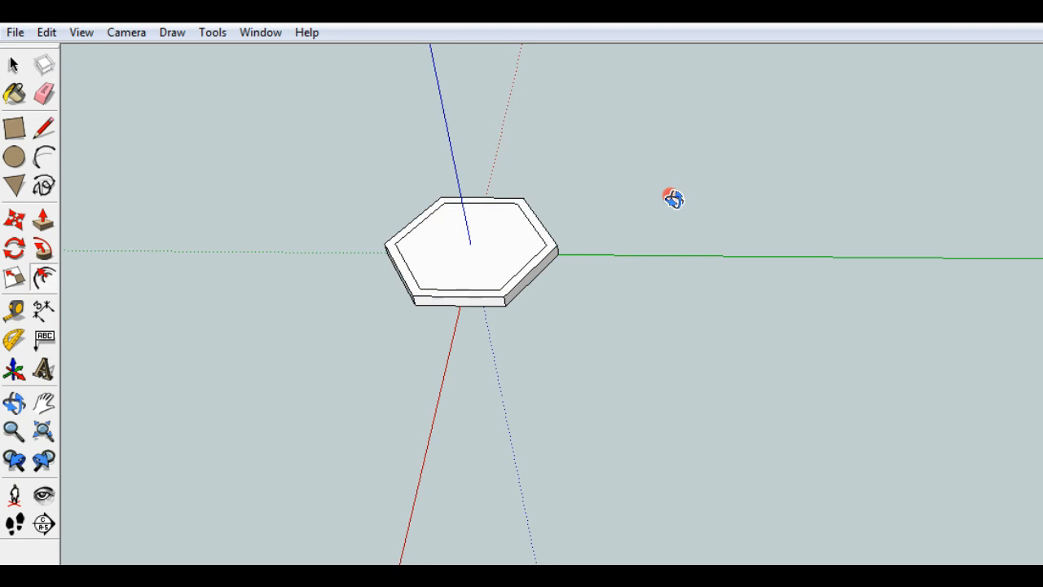
Orbit and zoom the view around the hexagonal base slab
drag(673, 198, 477, 224)
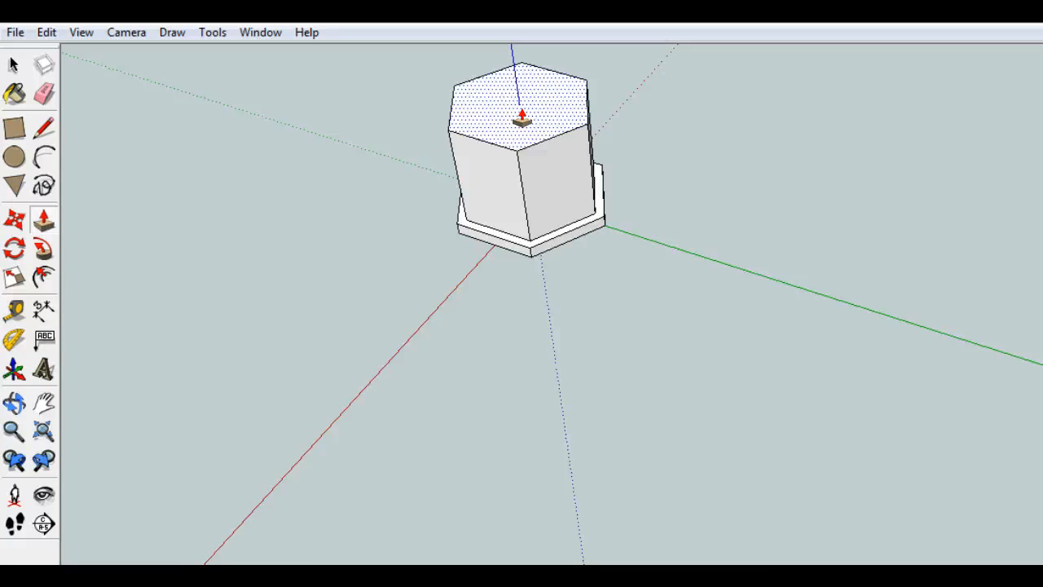
scroll(down, 3)
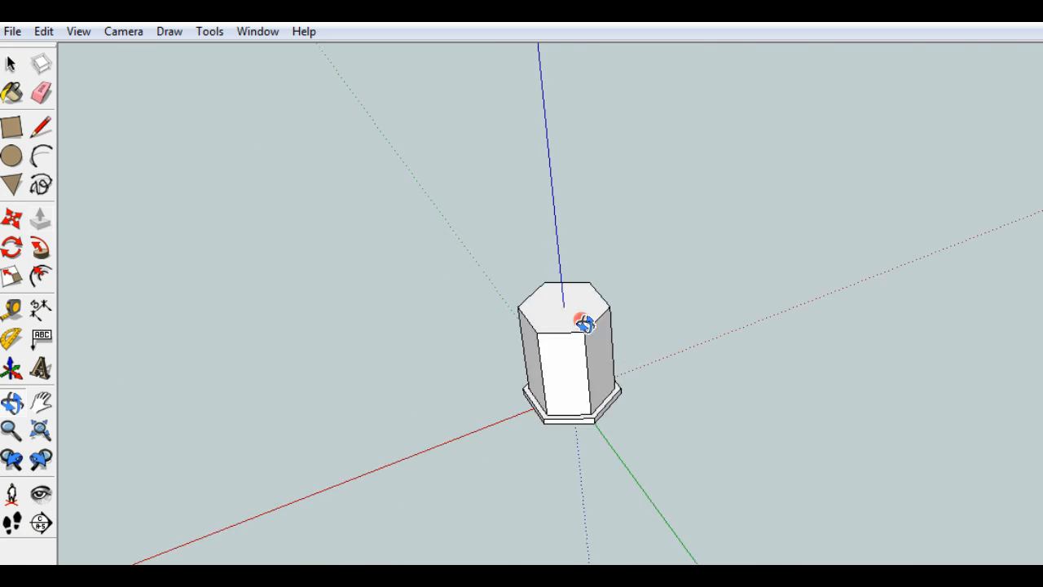
Scale the column's top face down toward its centre so the column tapers
drag(578, 322, 554, 424)
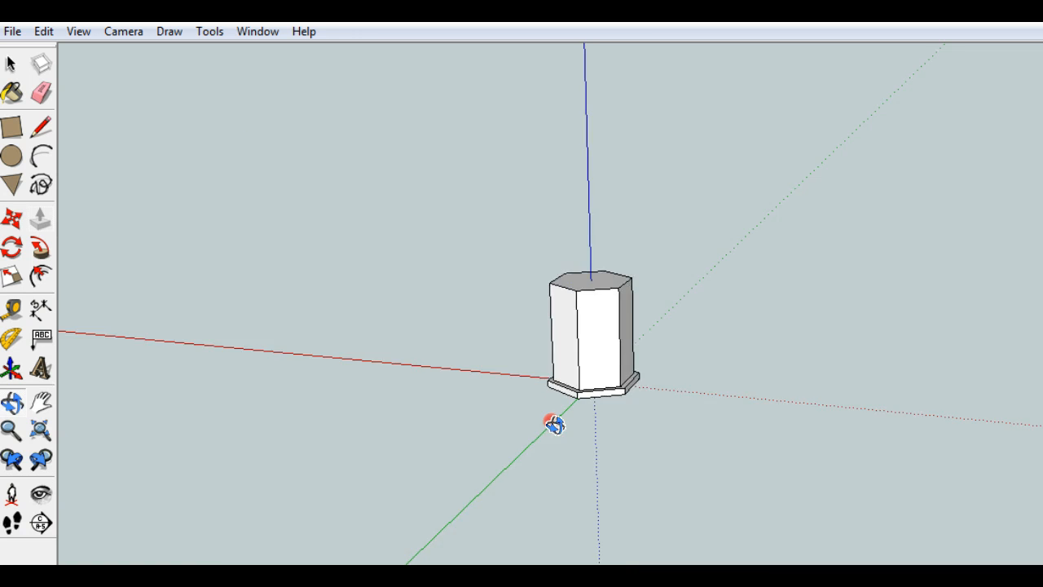
drag(555, 424, 799, 381)
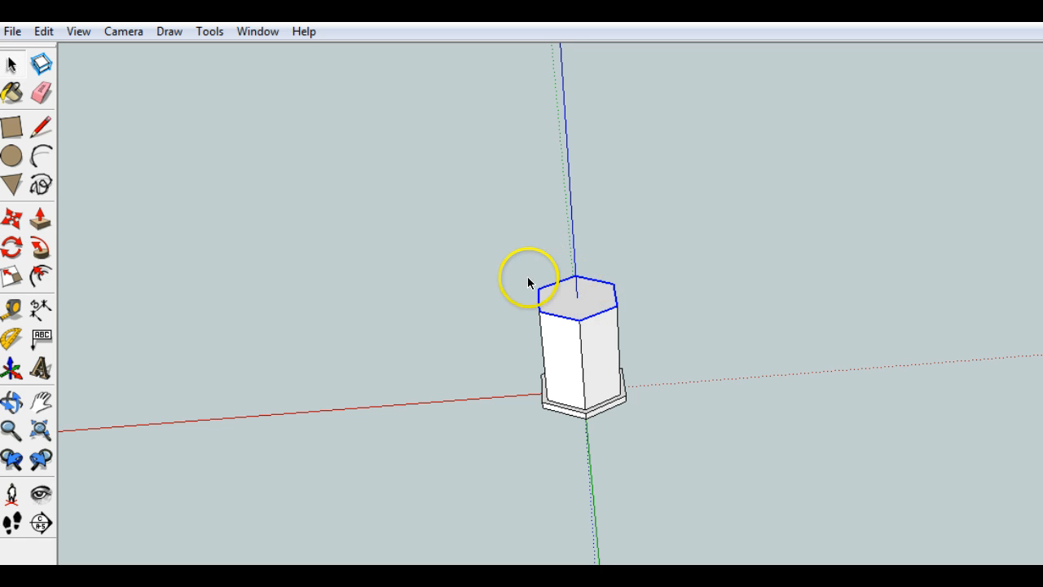
mouse_move(259, 254)
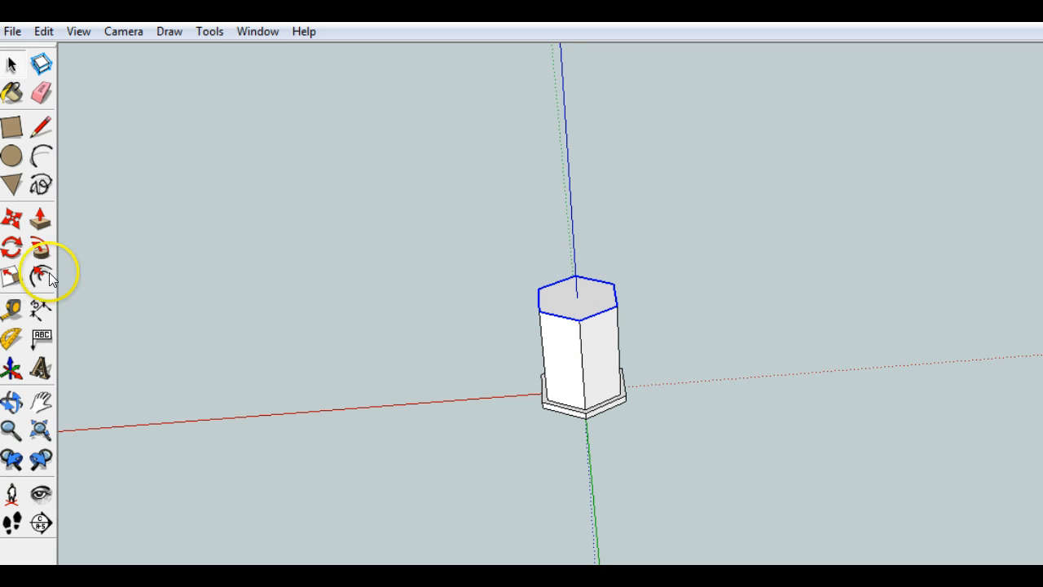
click(39, 275)
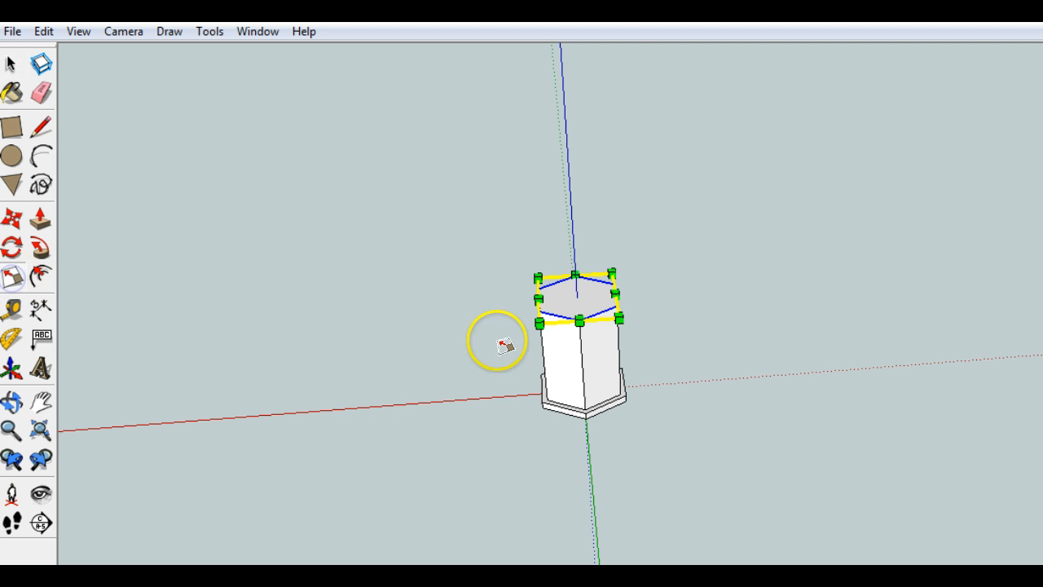
mouse_move(636, 330)
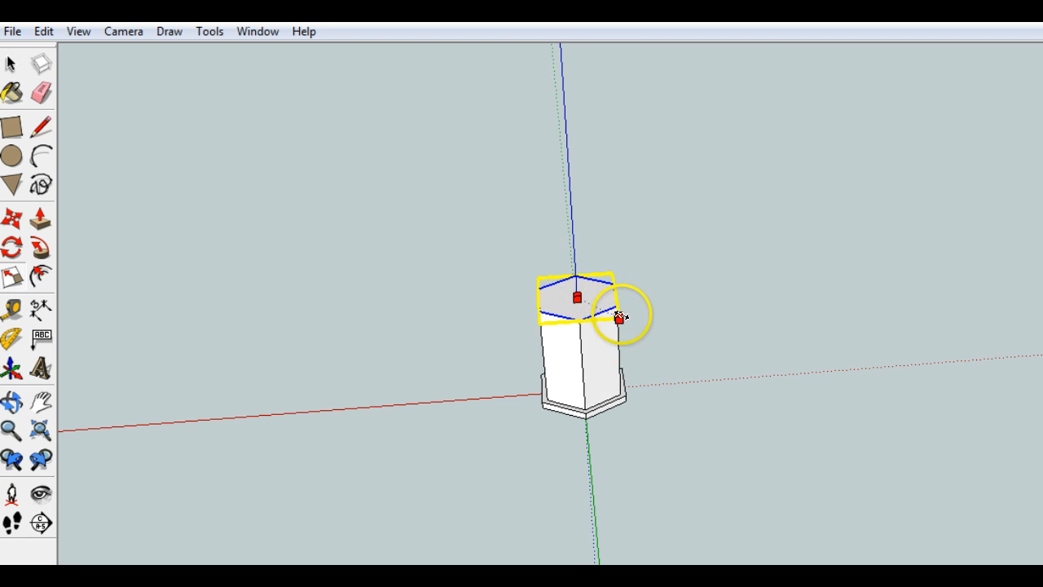
drag(619, 317, 599, 308)
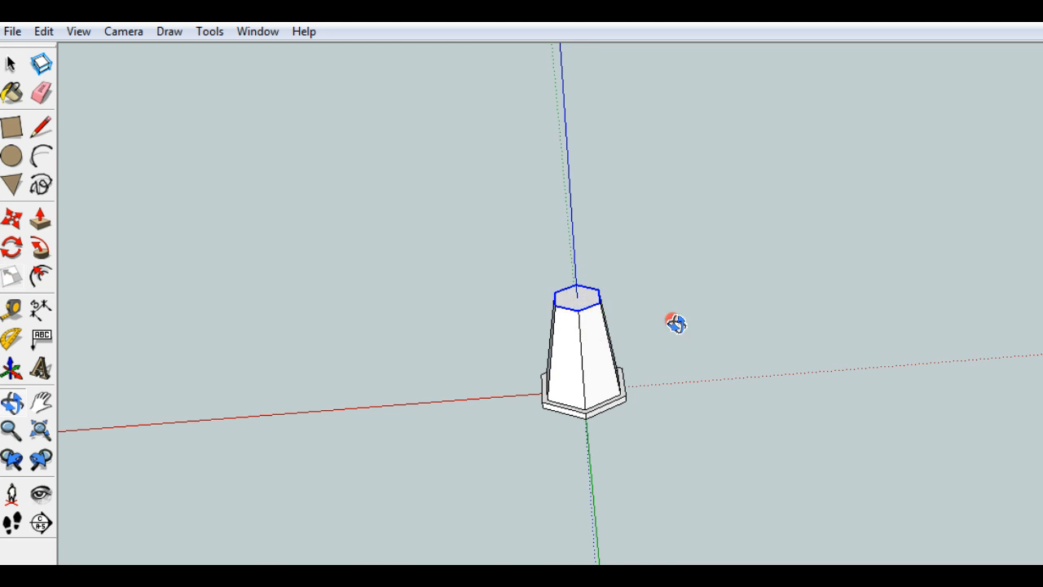
Orbit around the tapered column to examine the new wider cap
drag(674, 322, 523, 234)
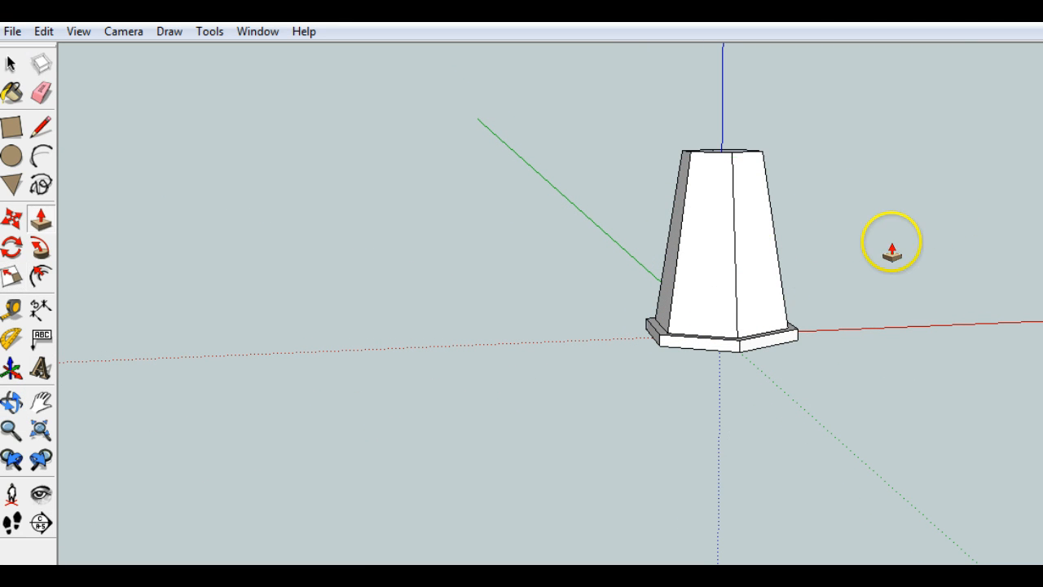
mouse_move(857, 198)
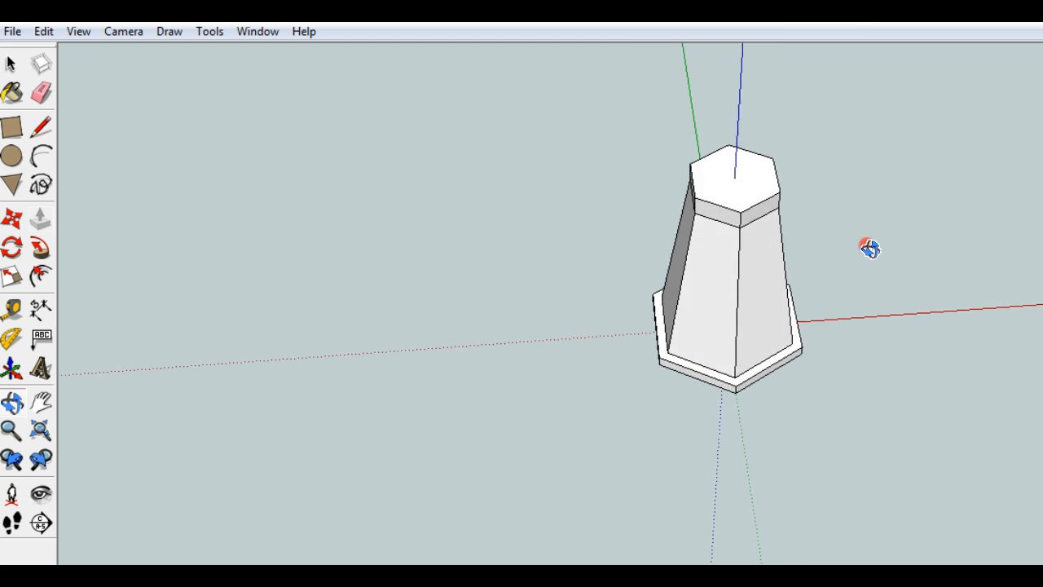
drag(870, 248, 709, 311)
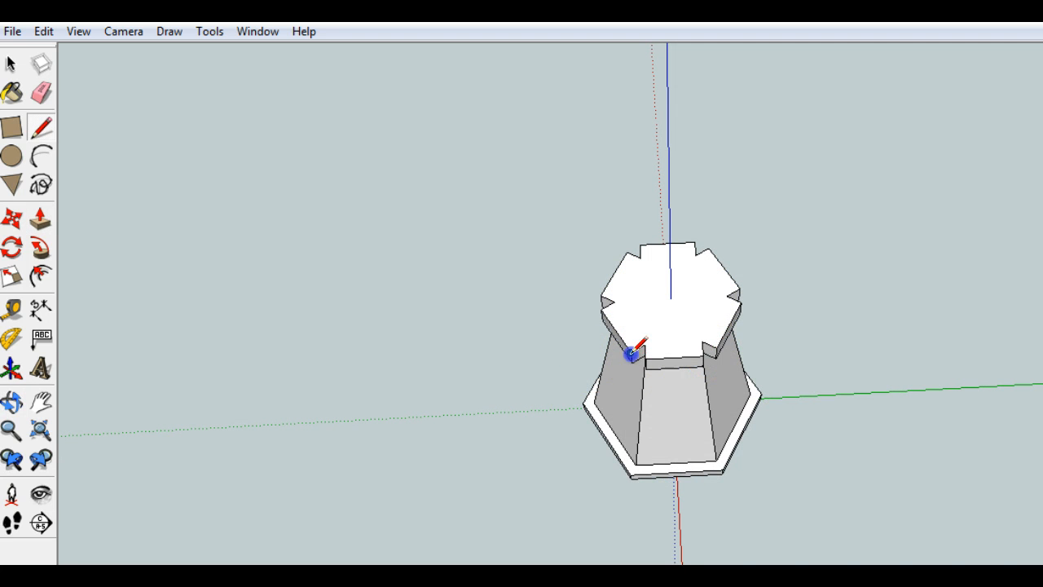
mouse_move(702, 367)
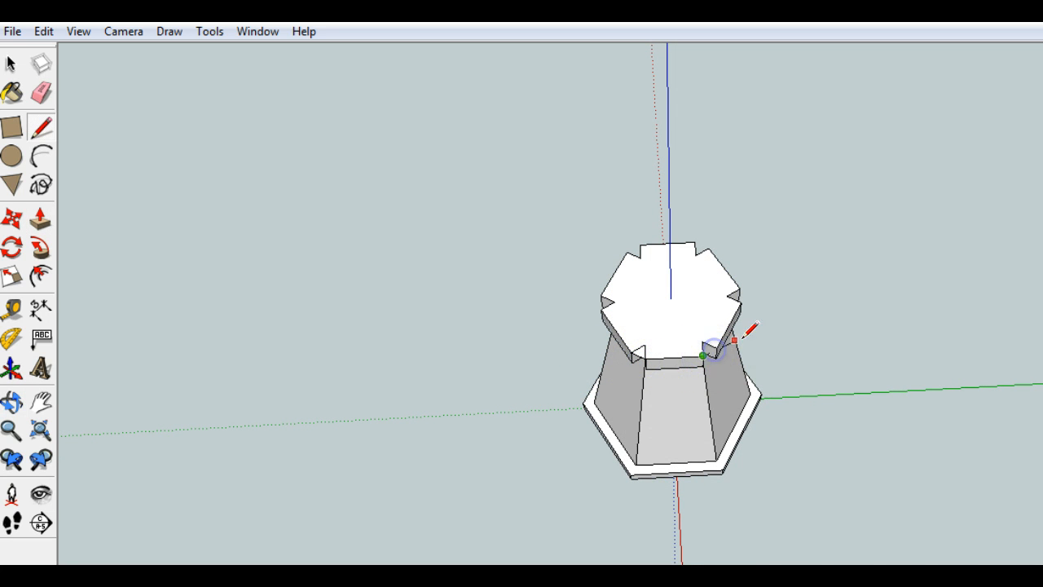
Draw a short line across one corner of the cap's top face
drag(725, 334, 619, 452)
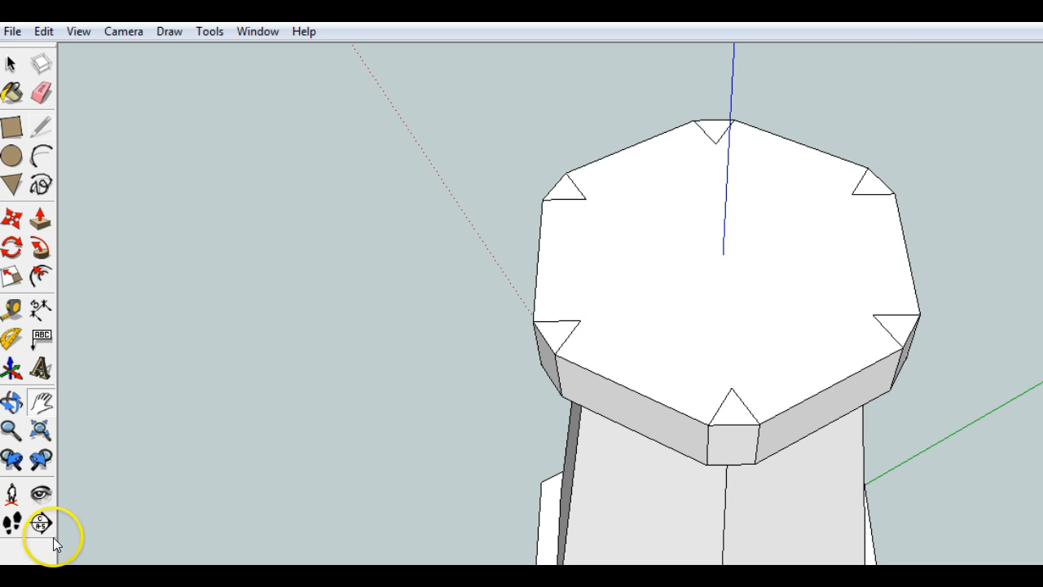
mouse_move(39, 524)
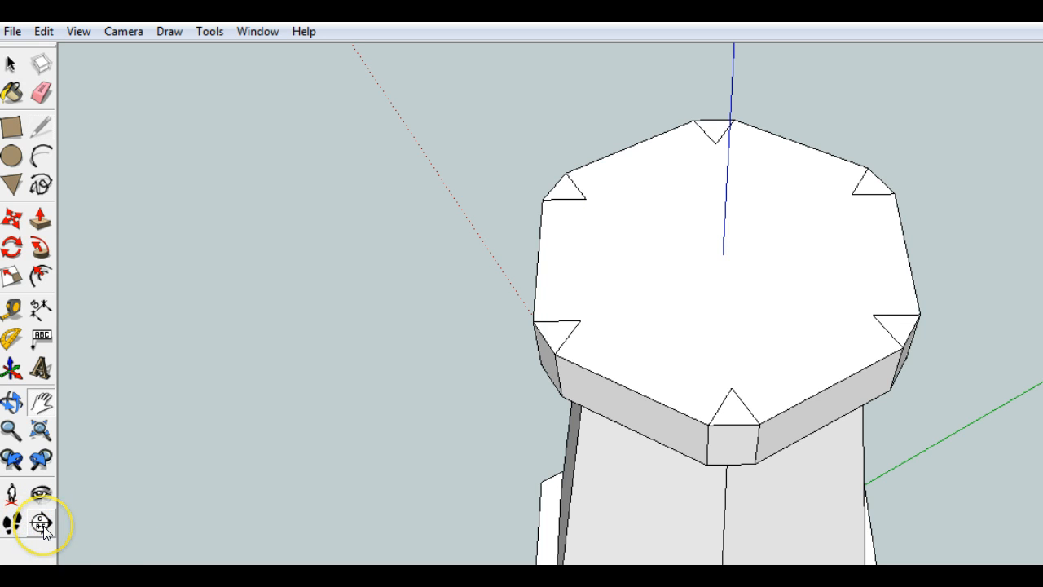
mouse_move(41, 522)
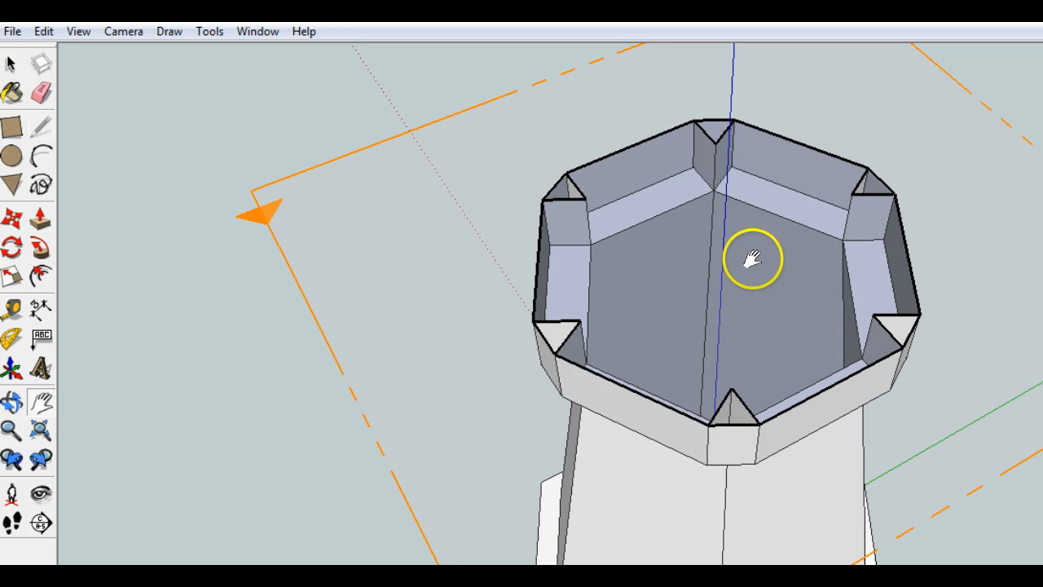
mouse_move(607, 171)
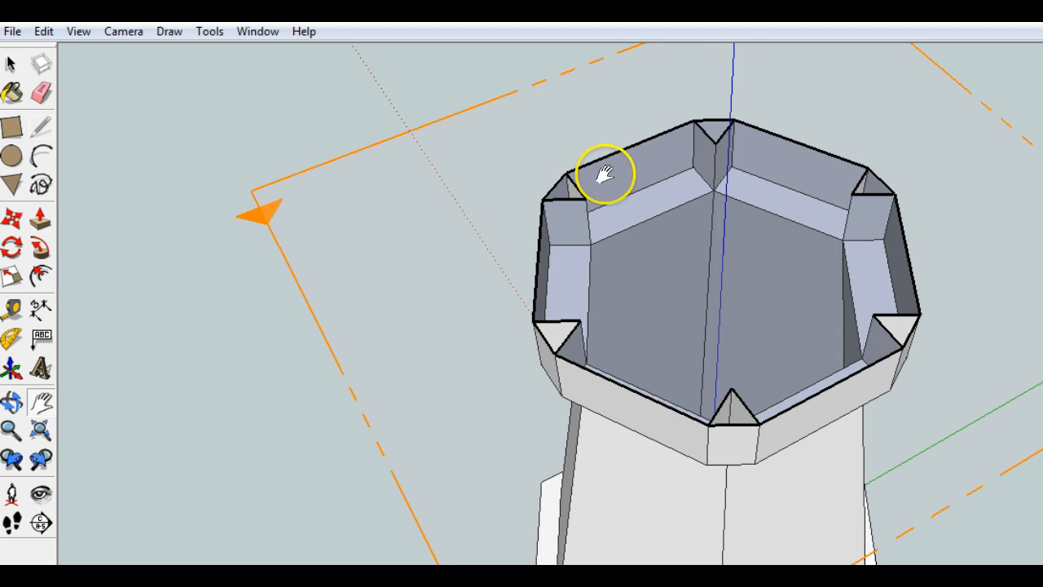
mouse_move(682, 287)
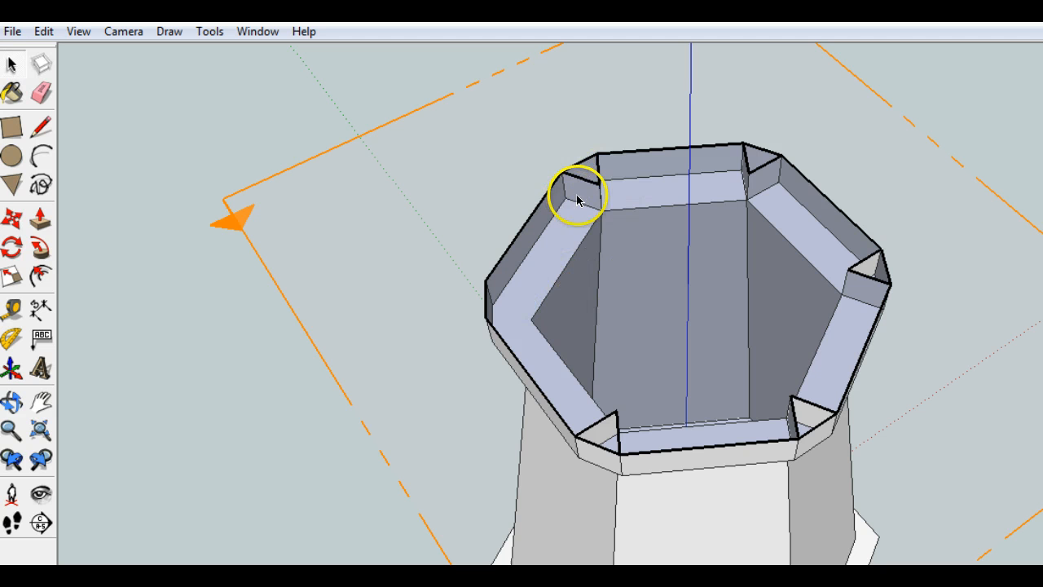
Erase the triangle marks at the turret's rim corners, orbiting to an outside view
click(578, 198)
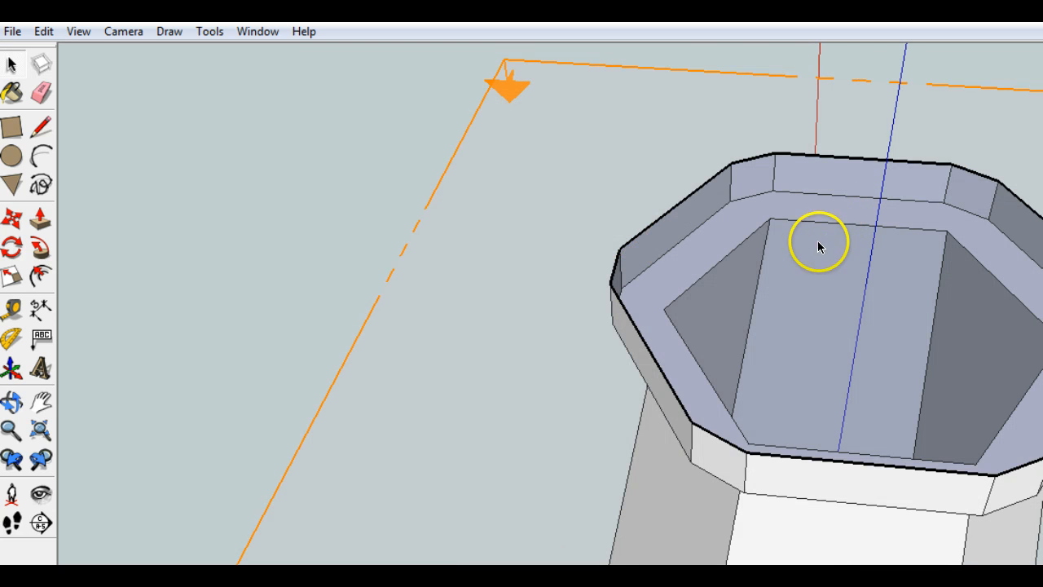
drag(819, 245, 639, 249)
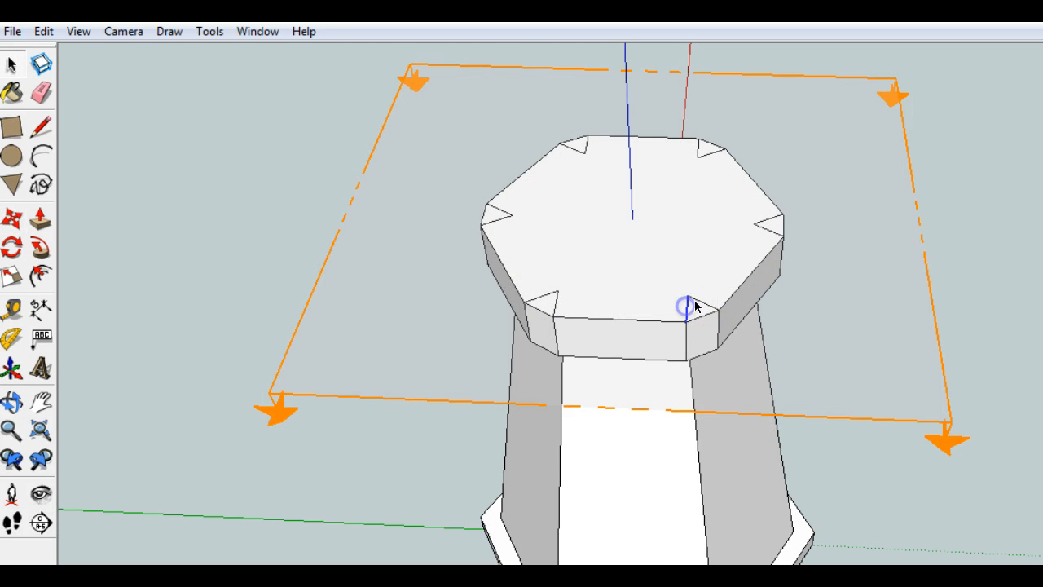
click(689, 306)
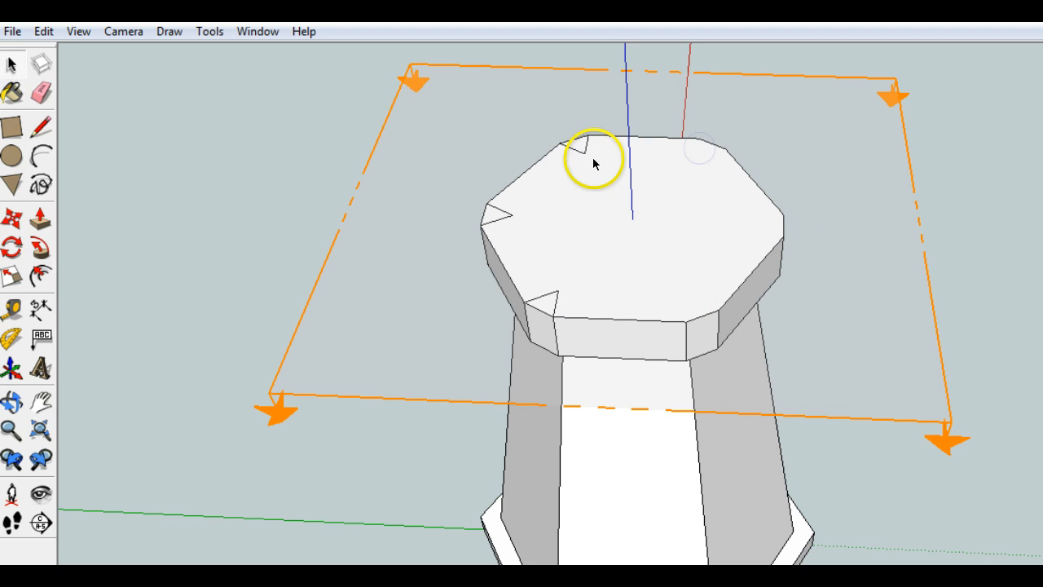
mouse_move(501, 210)
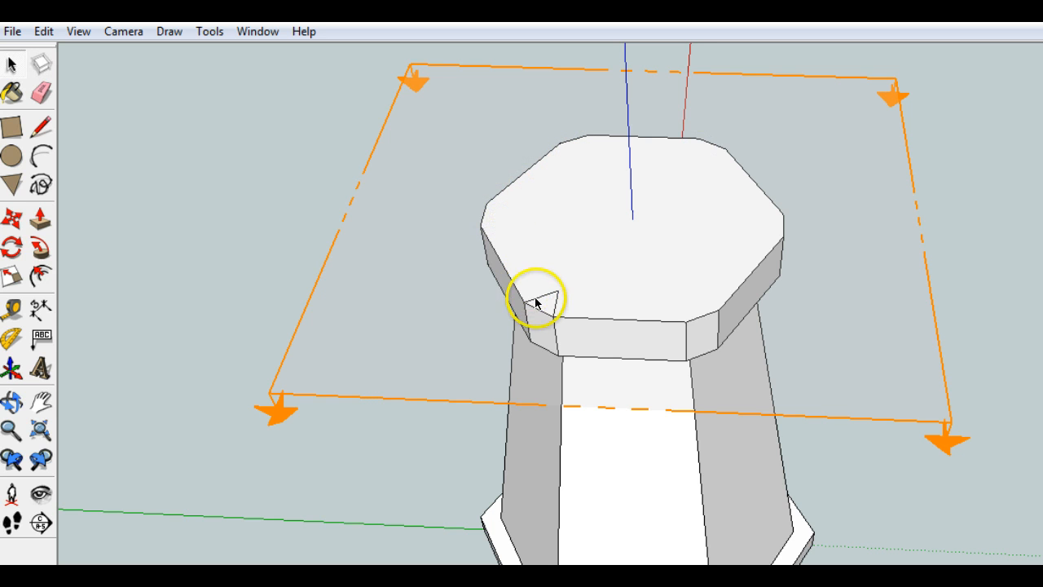
mouse_move(721, 208)
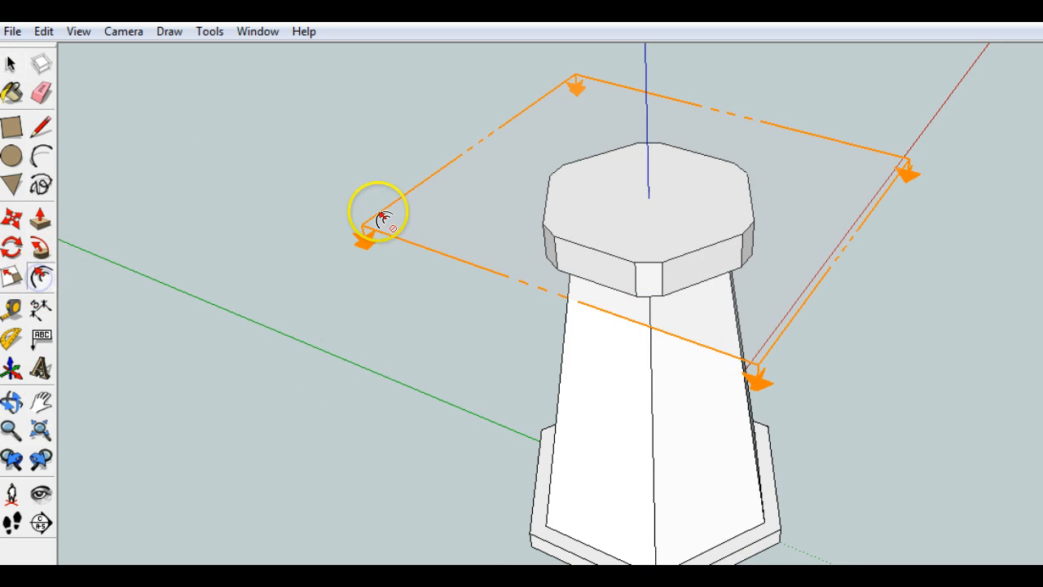
mouse_move(534, 188)
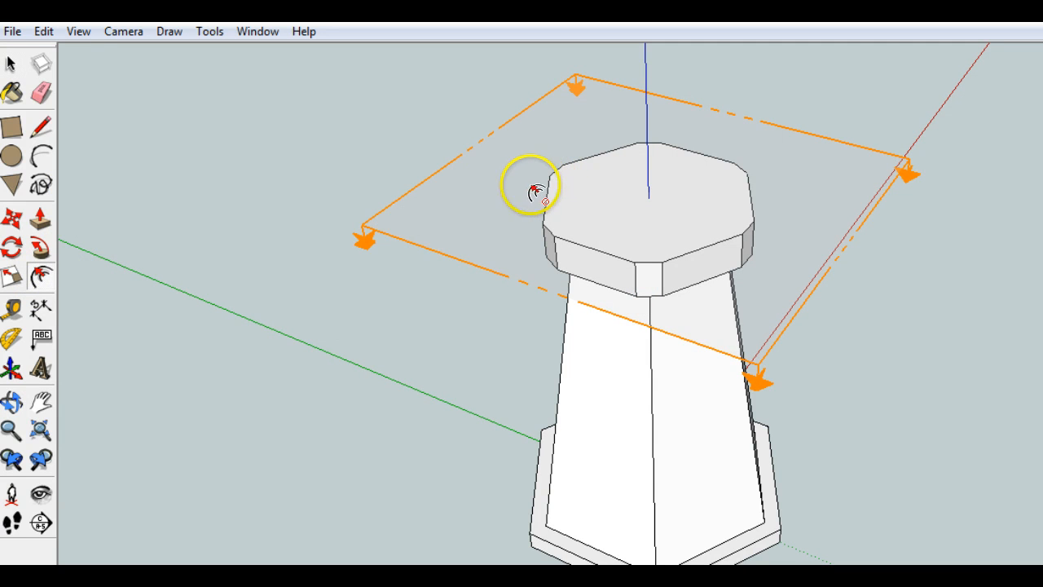
mouse_move(379, 251)
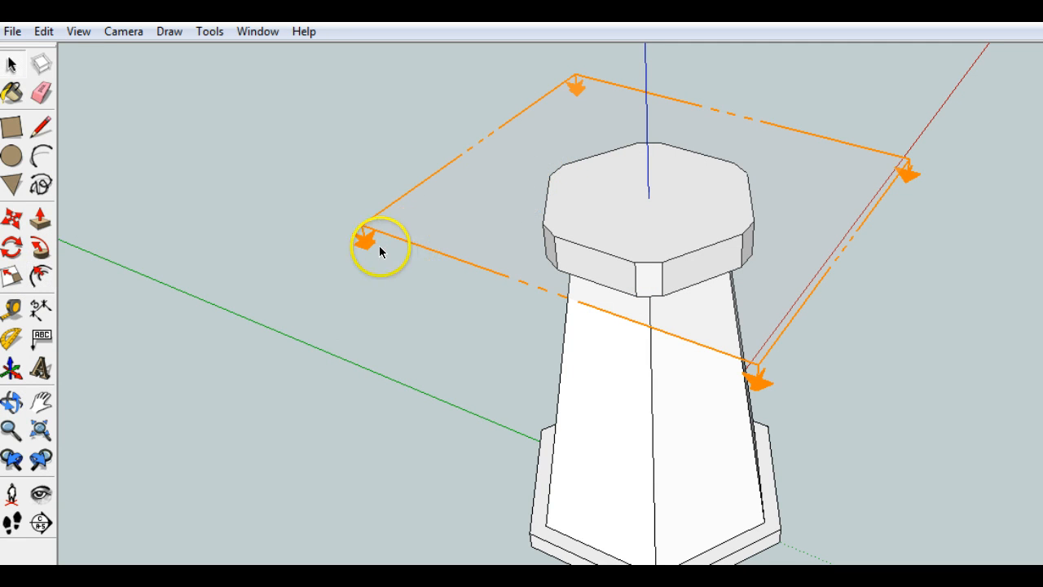
mouse_move(357, 250)
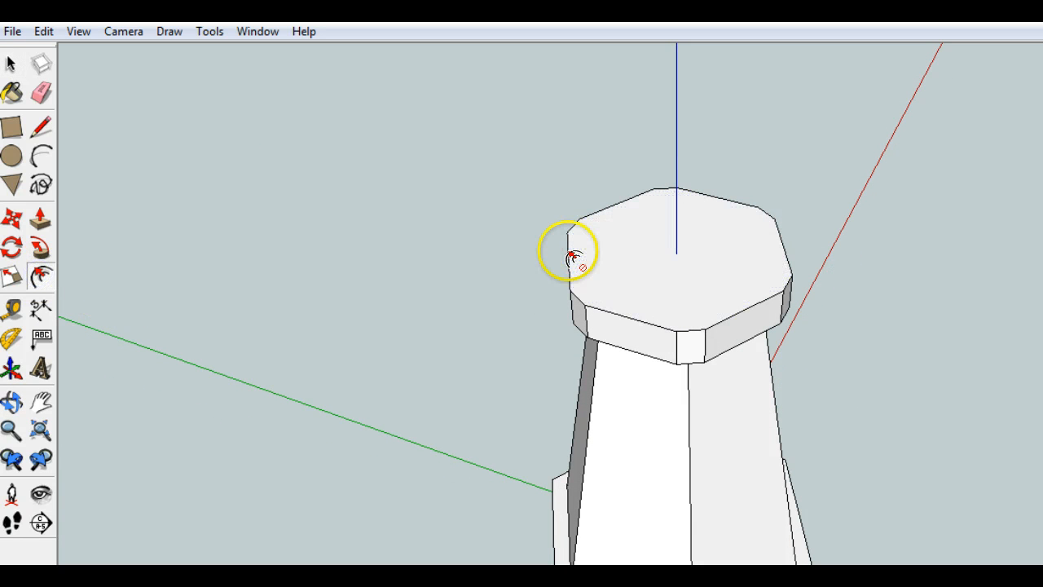
Offset an inset octagon on the cap's top face and pull it upward
click(570, 250)
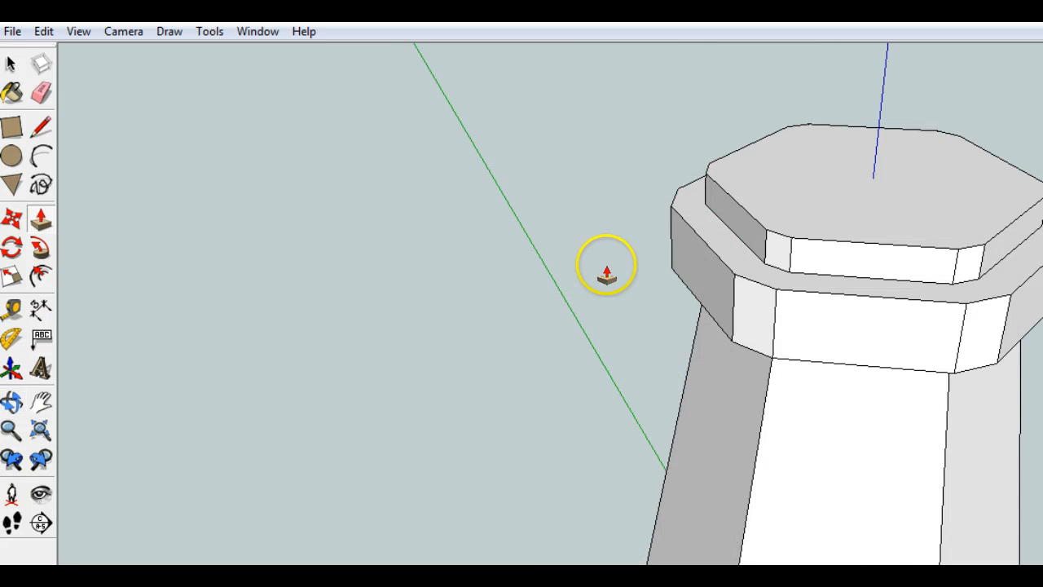
drag(603, 265, 738, 228)
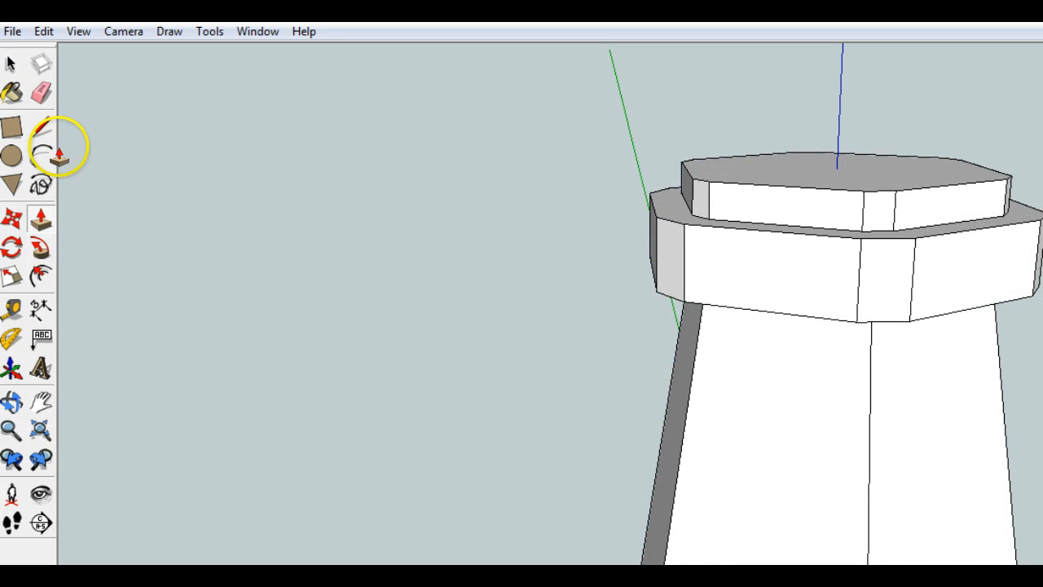
Draw an arc profile on the ledge beside the turret and orbit to view it
click(41, 126)
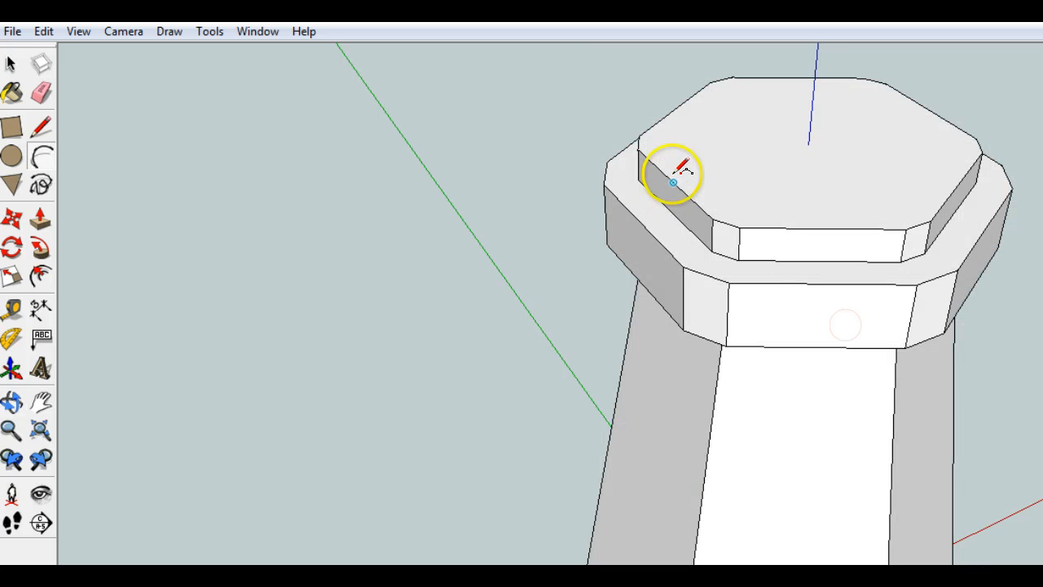
mouse_move(673, 181)
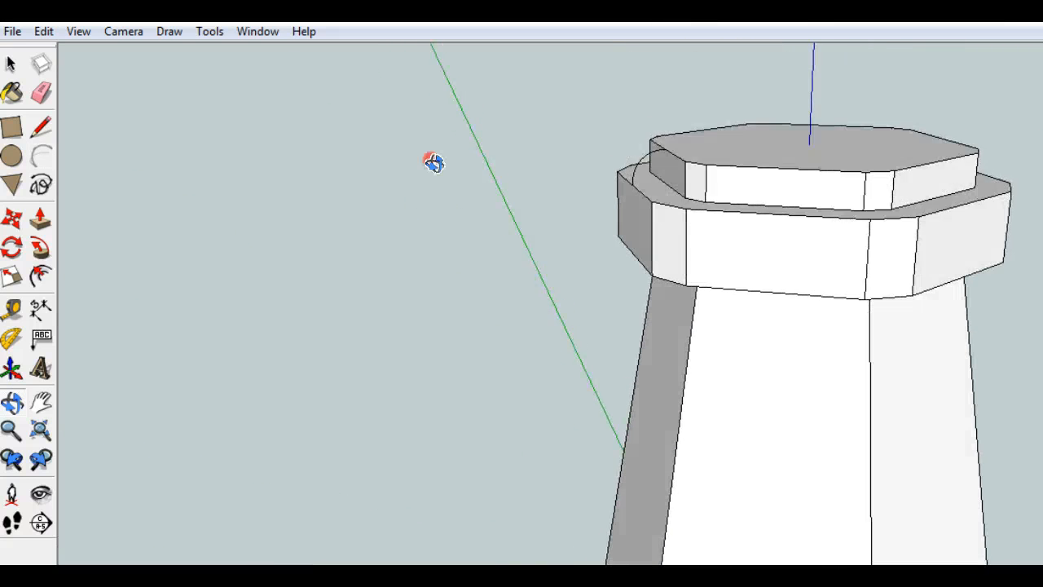
drag(434, 160, 729, 339)
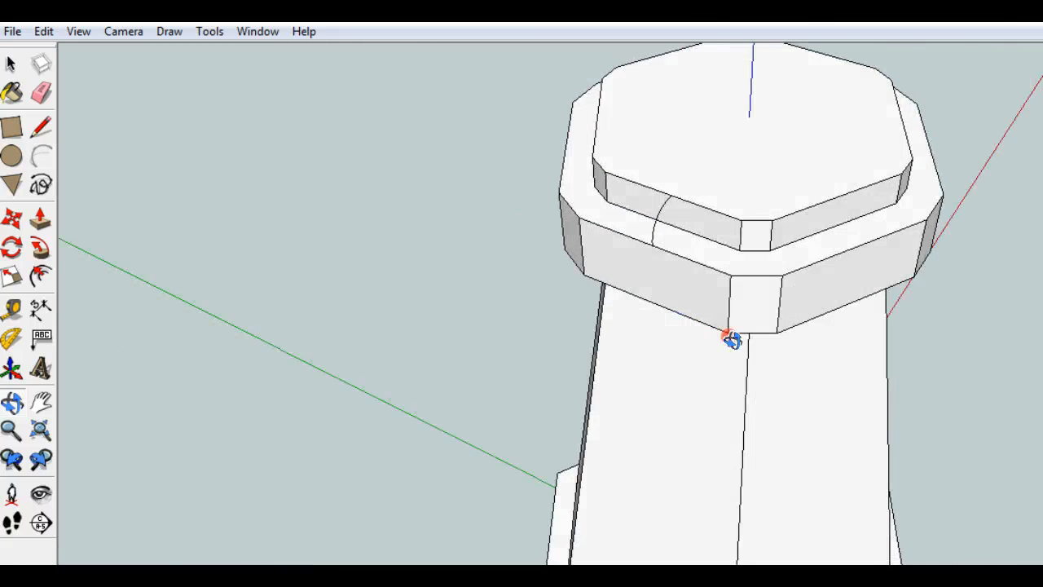
drag(729, 340, 668, 171)
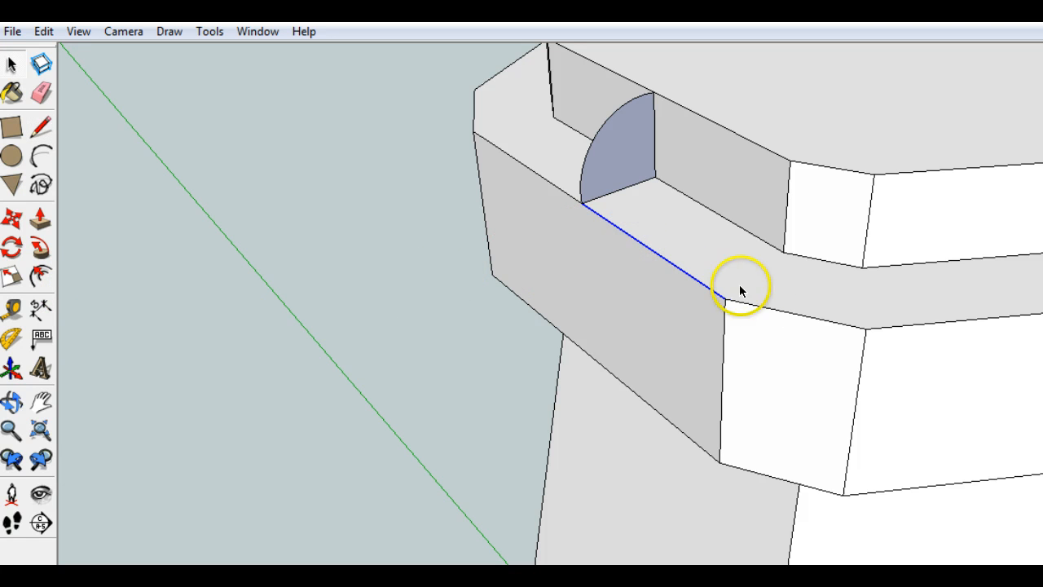
mouse_move(611, 220)
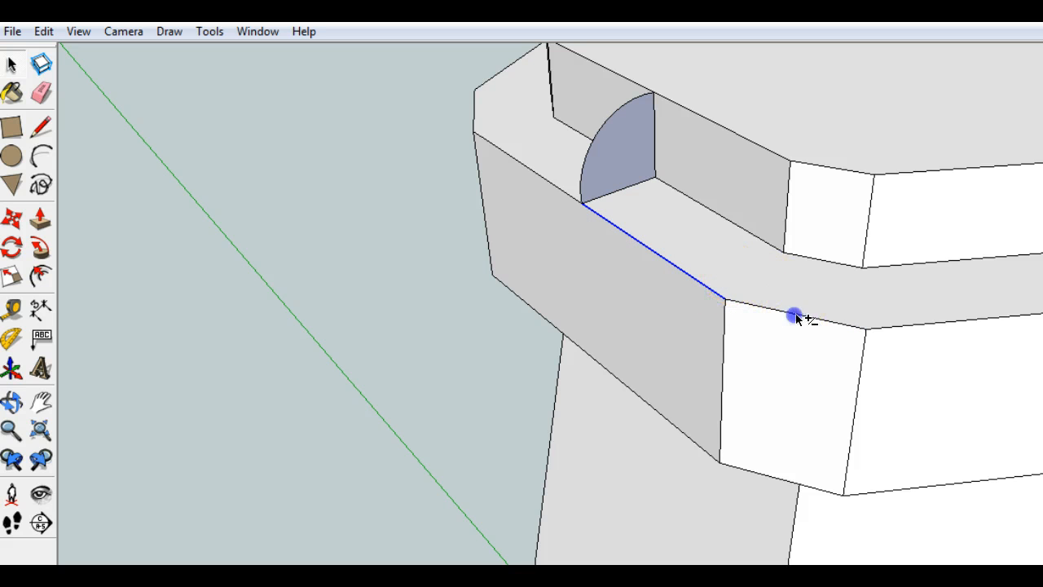
Drag-select the collar's outer rim edges as the sweep path
drag(794, 316, 440, 220)
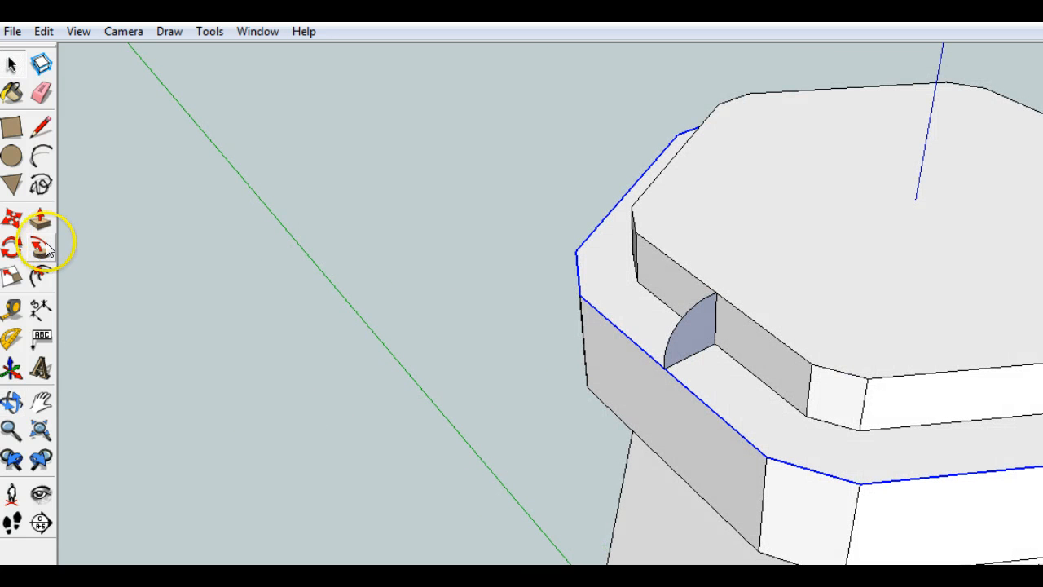
mouse_move(41, 248)
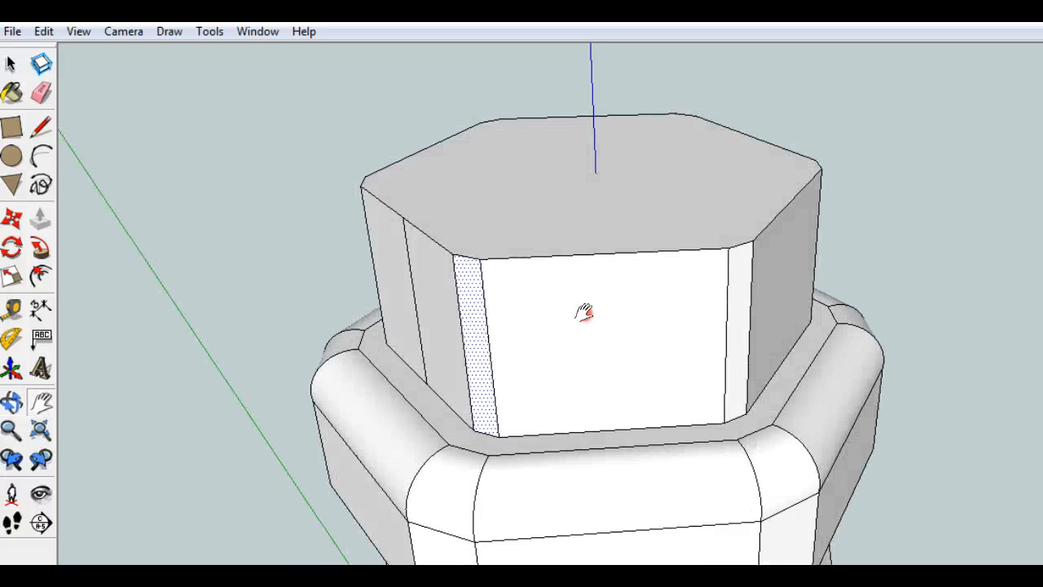
Pan the view to centre the turret
drag(583, 312, 373, 218)
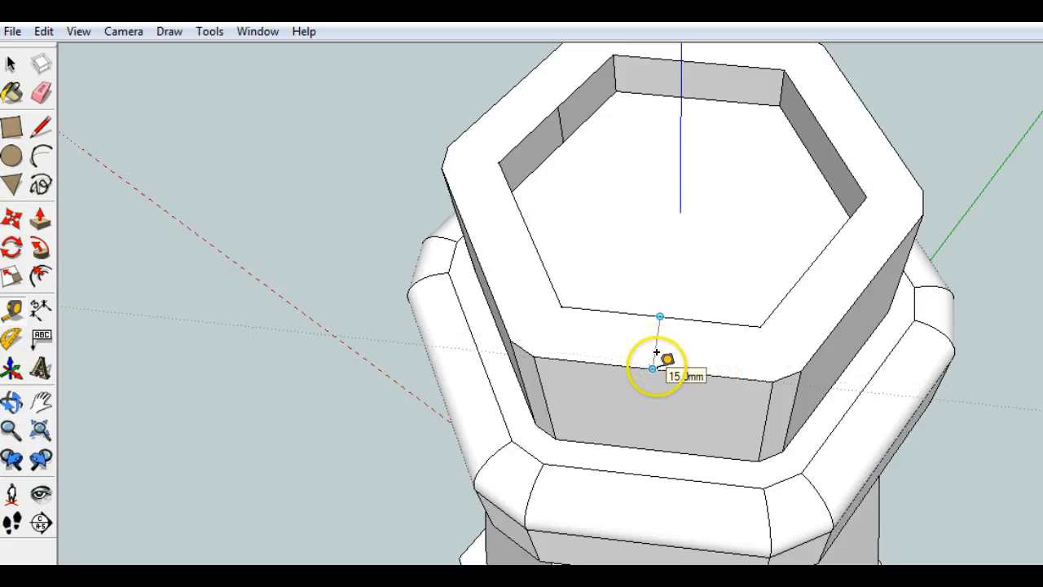
mouse_move(115, 517)
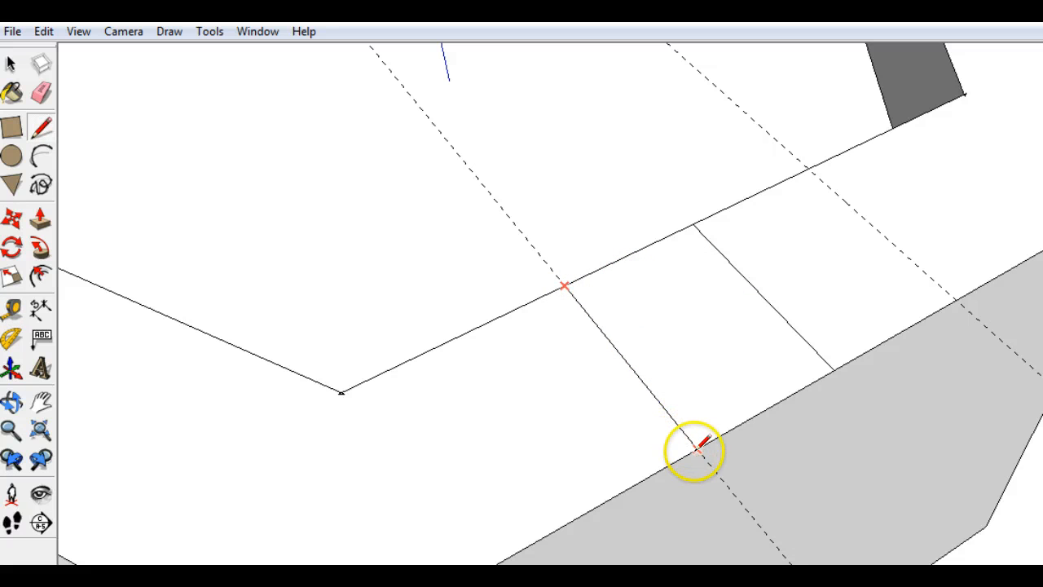
mouse_move(806, 167)
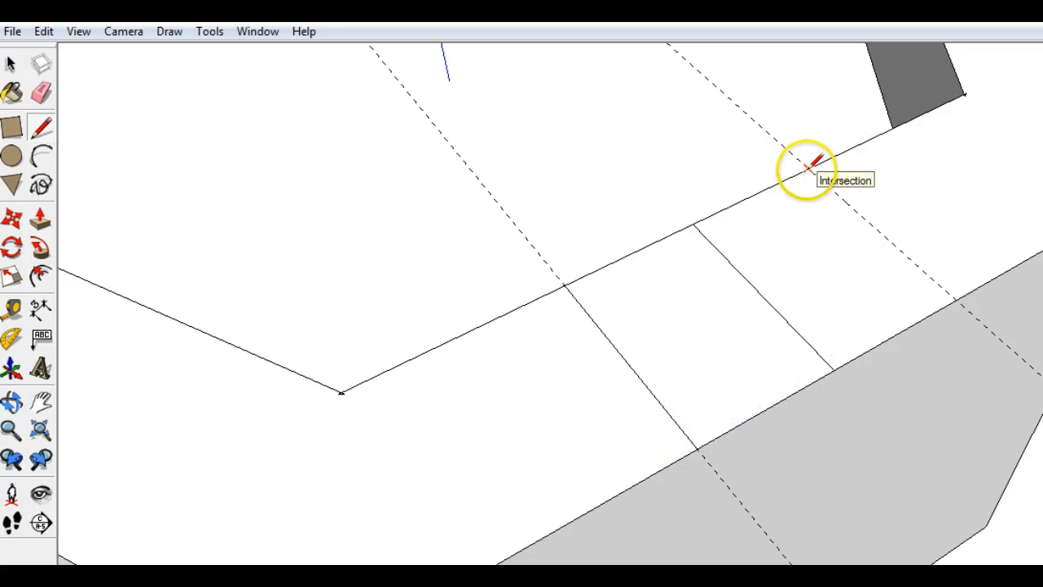
mouse_move(953, 302)
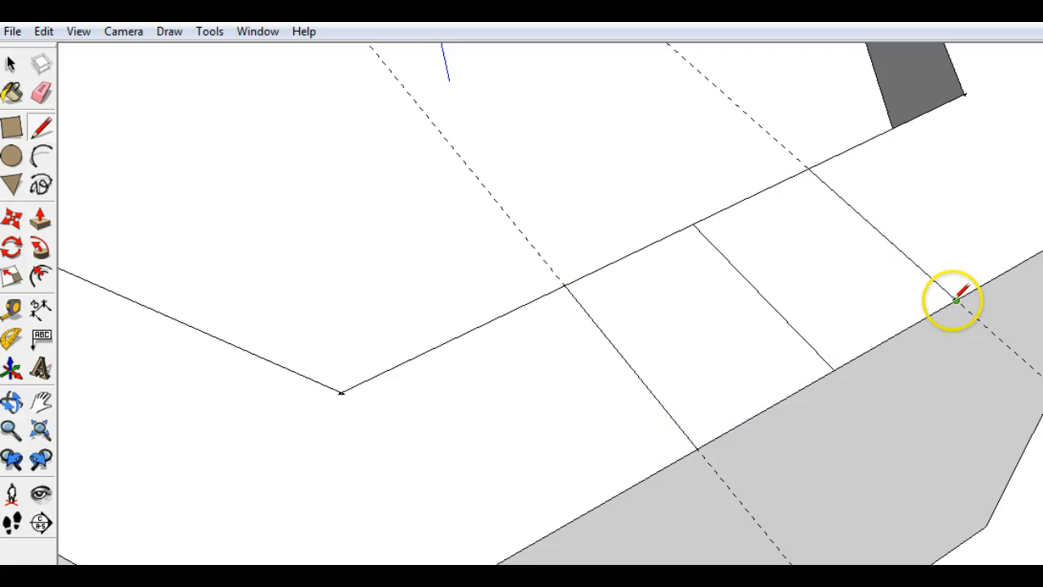
mouse_move(786, 316)
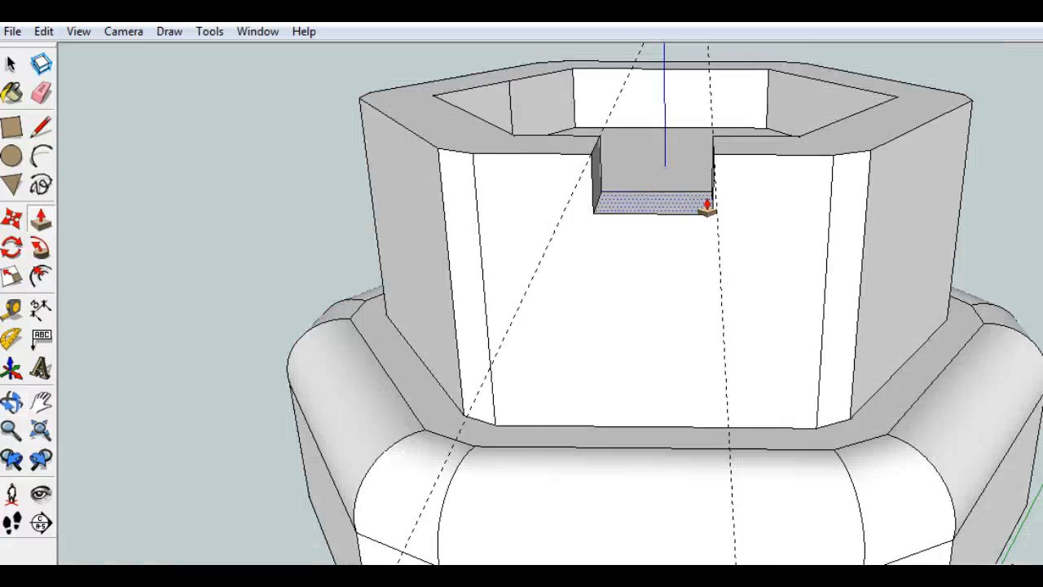
Push the notch face down into the turret rim, then pan and orbit around the finished rook
drag(709, 208, 715, 291)
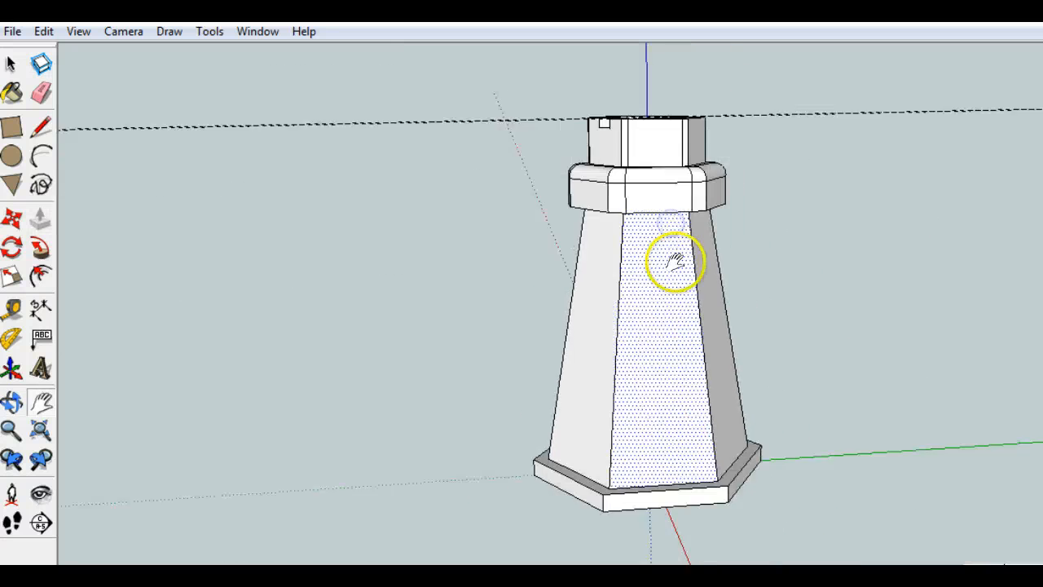
drag(668, 261, 529, 253)
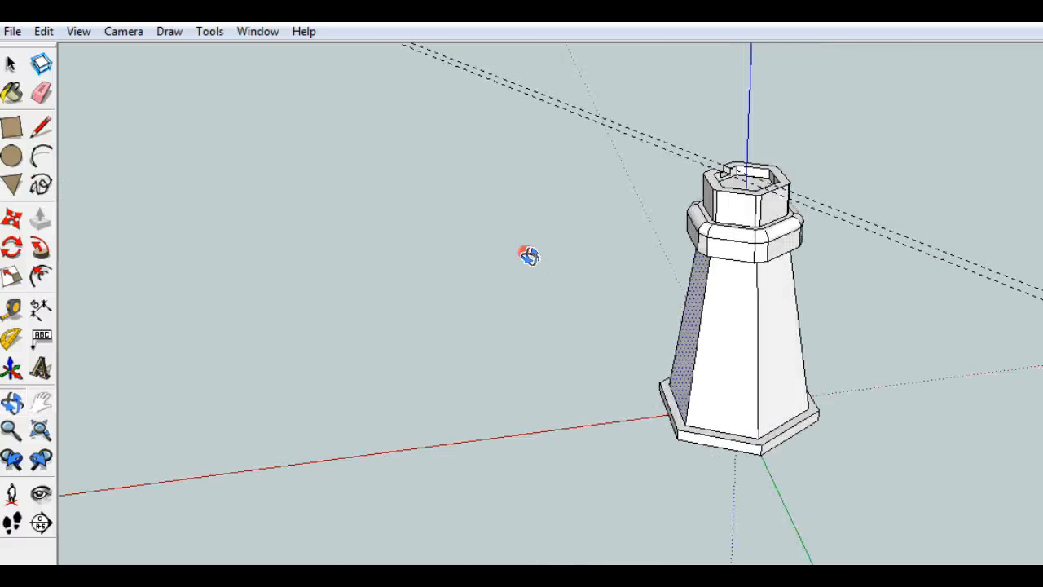
drag(529, 255, 639, 269)
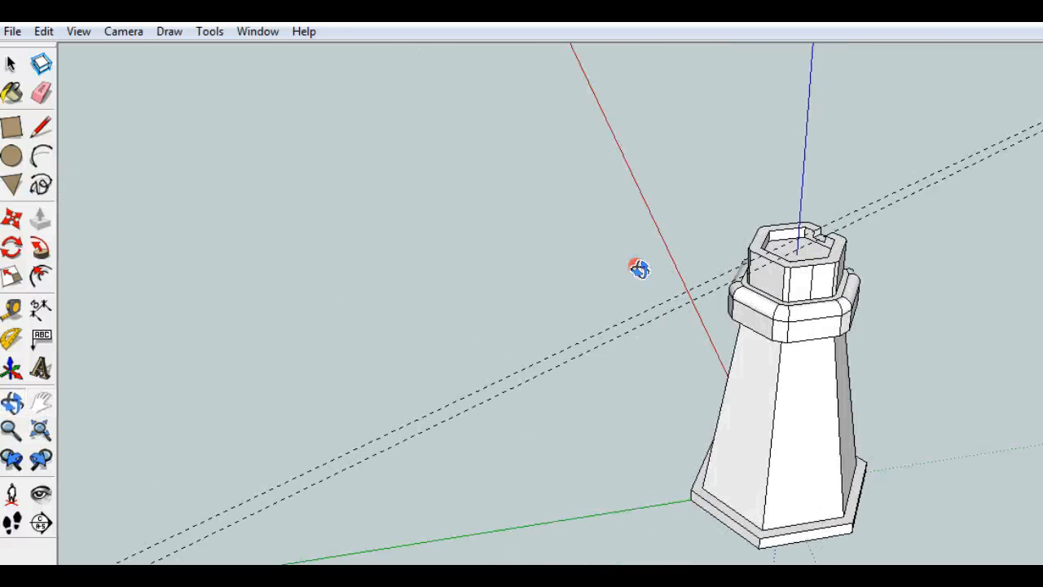